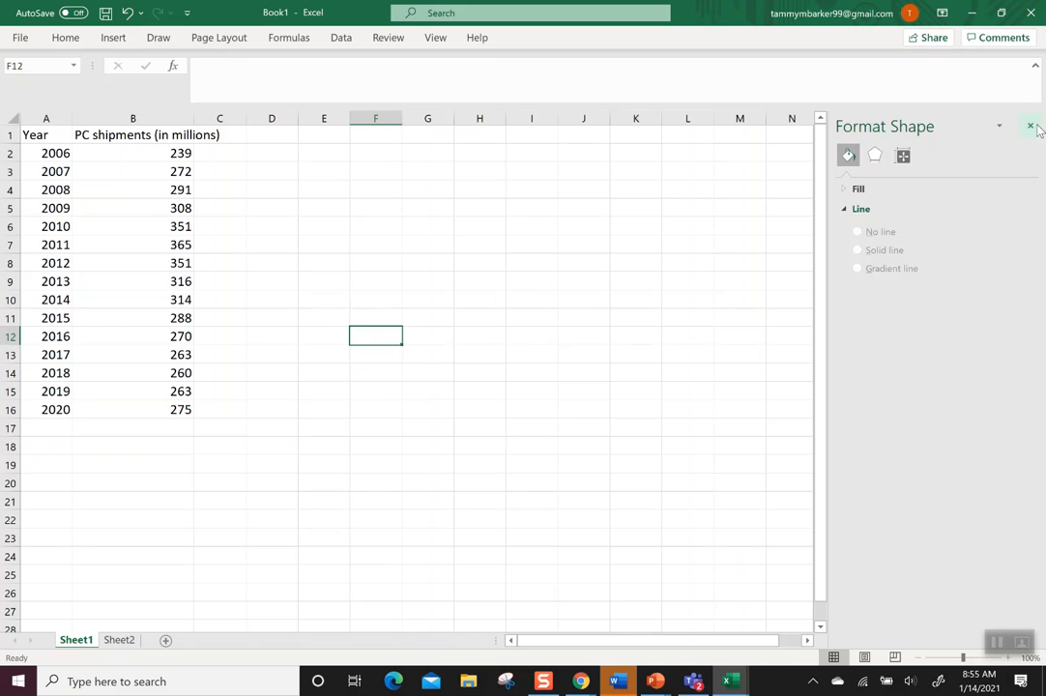
Close the Format Shape pane and insert a blank column beside the Year column
{"action": "left_click", "coordinate": [1031, 126]}
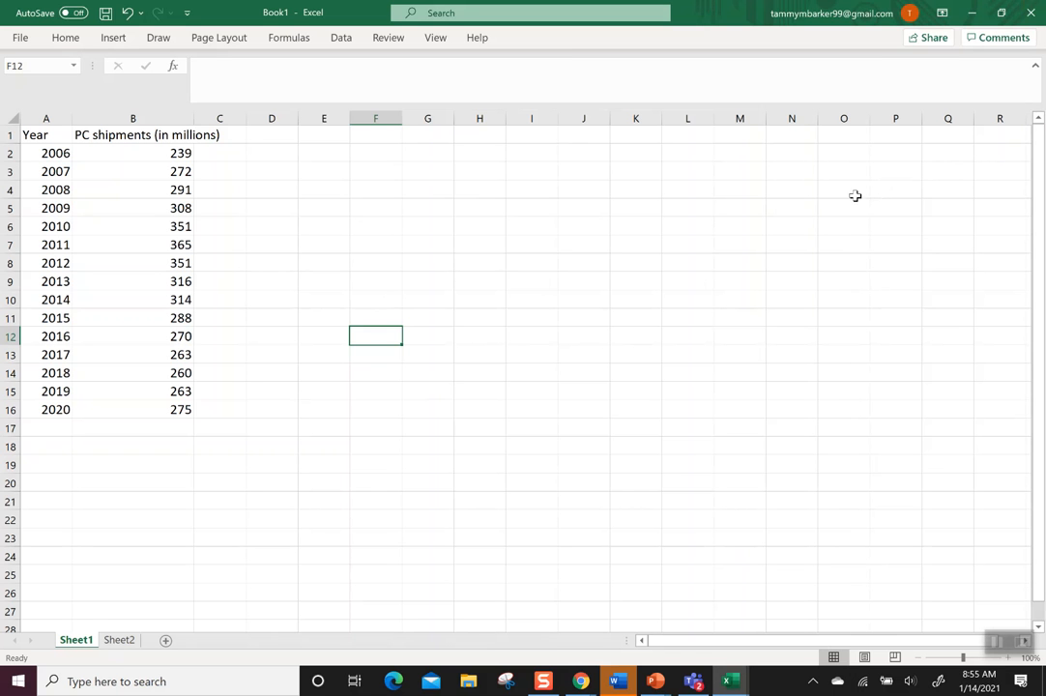
{"action": "mouse_move", "coordinate": [677, 184]}
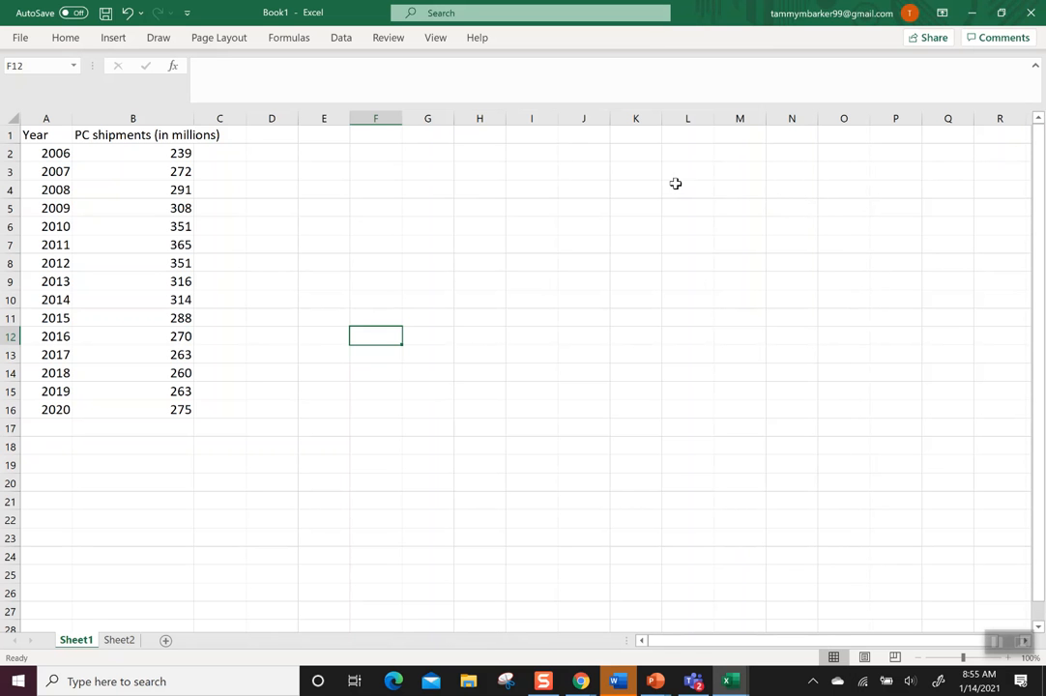
{"action": "left_click", "coordinate": [131, 118]}
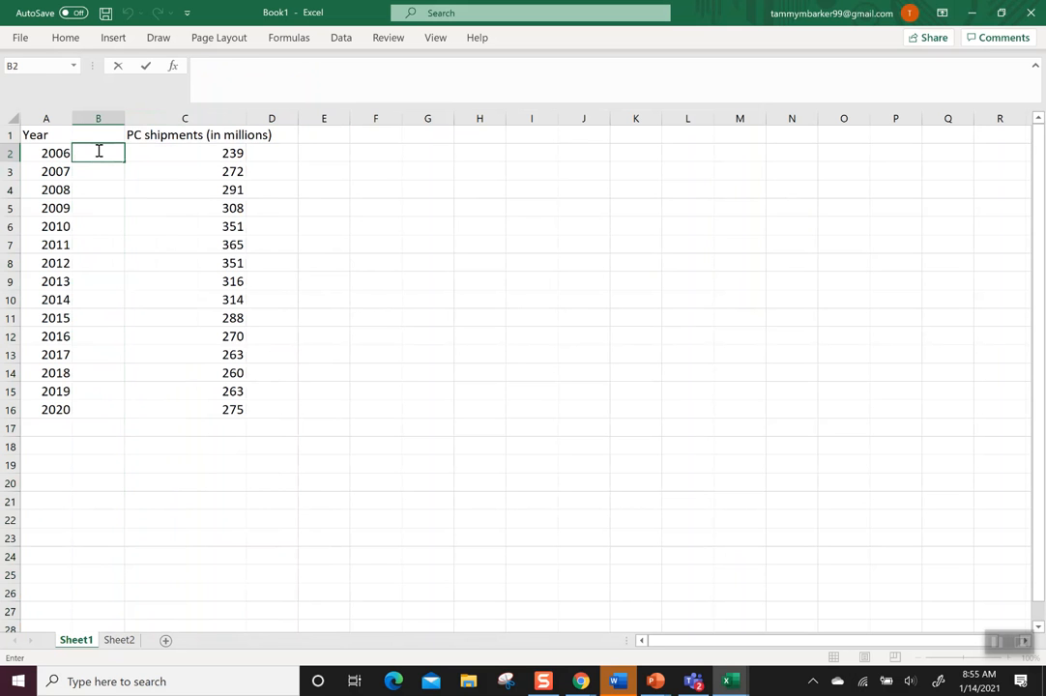
Enter the formula =A2-2006 in B2 to get years since 2006
{"action": "type", "text": "="}
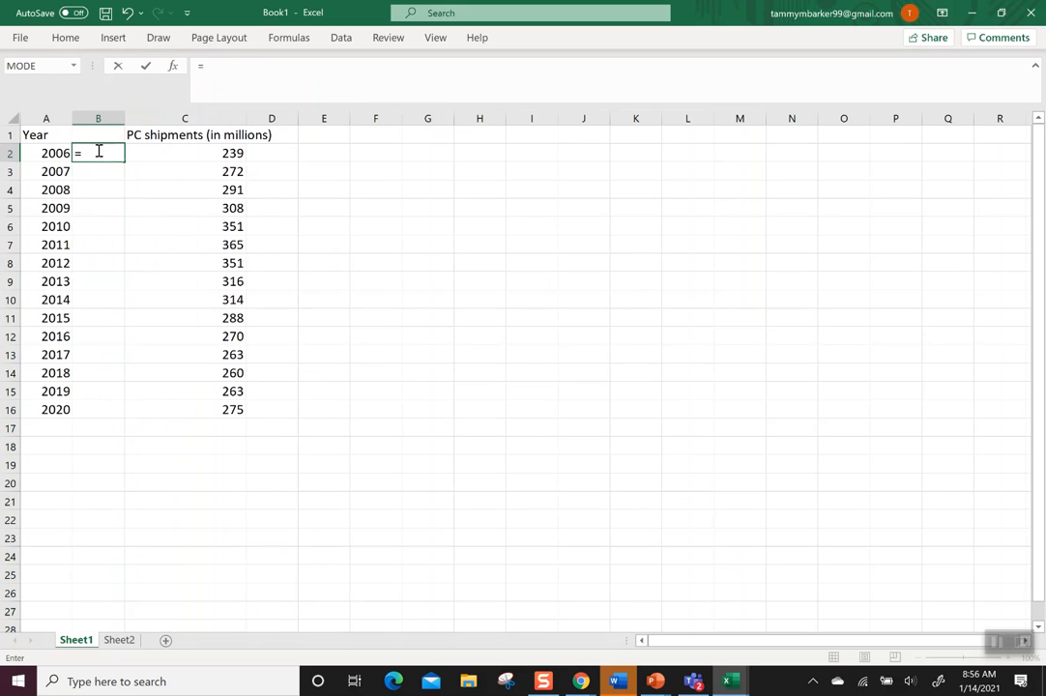
{"action": "left_click", "coordinate": [47, 152]}
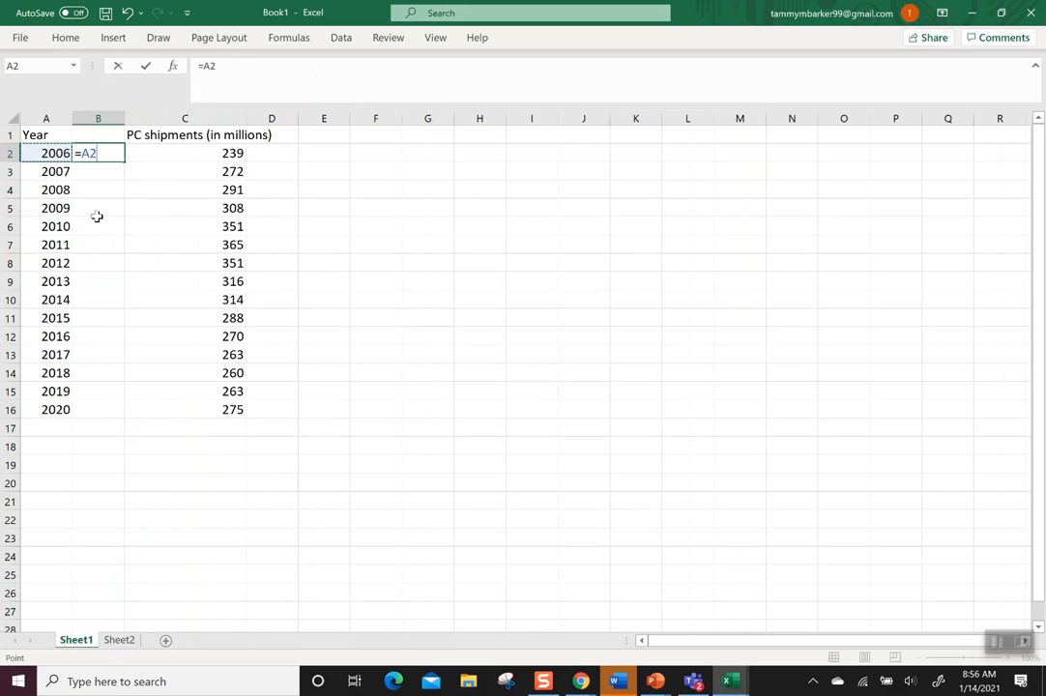
{"action": "type", "text": "-2"}
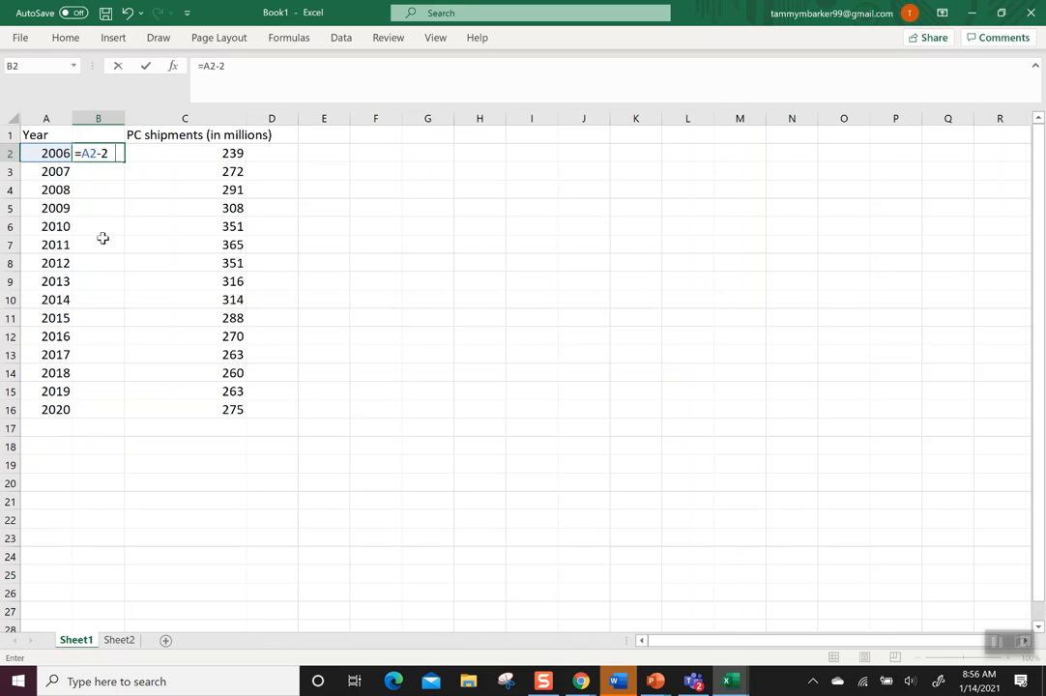
{"action": "type", "text": "2"}
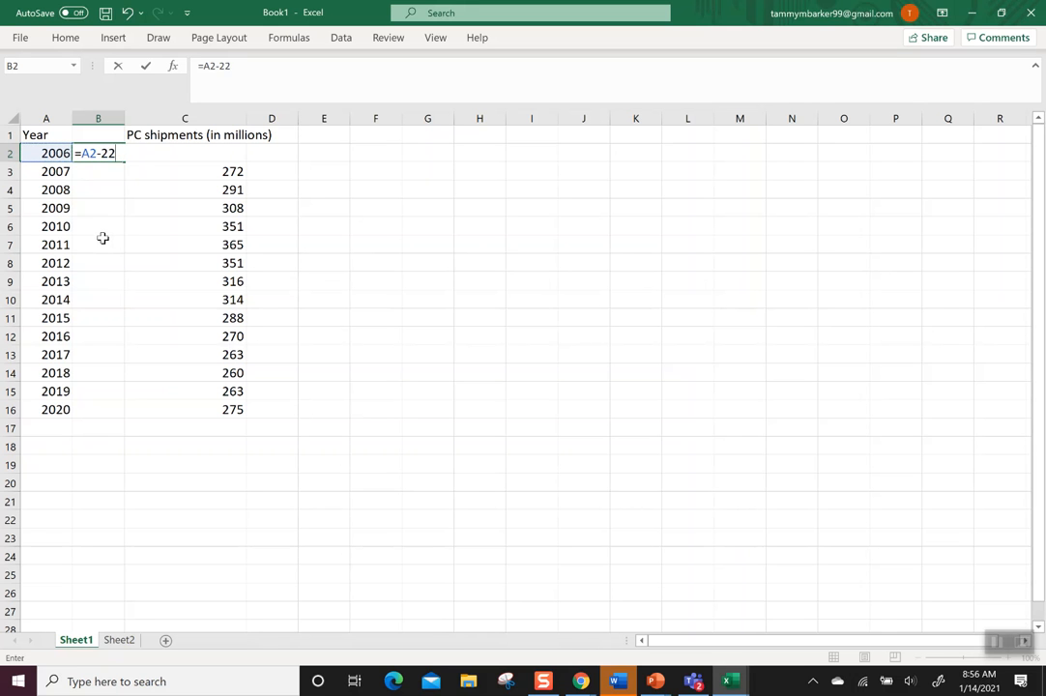
{"action": "type", "text": "006"}
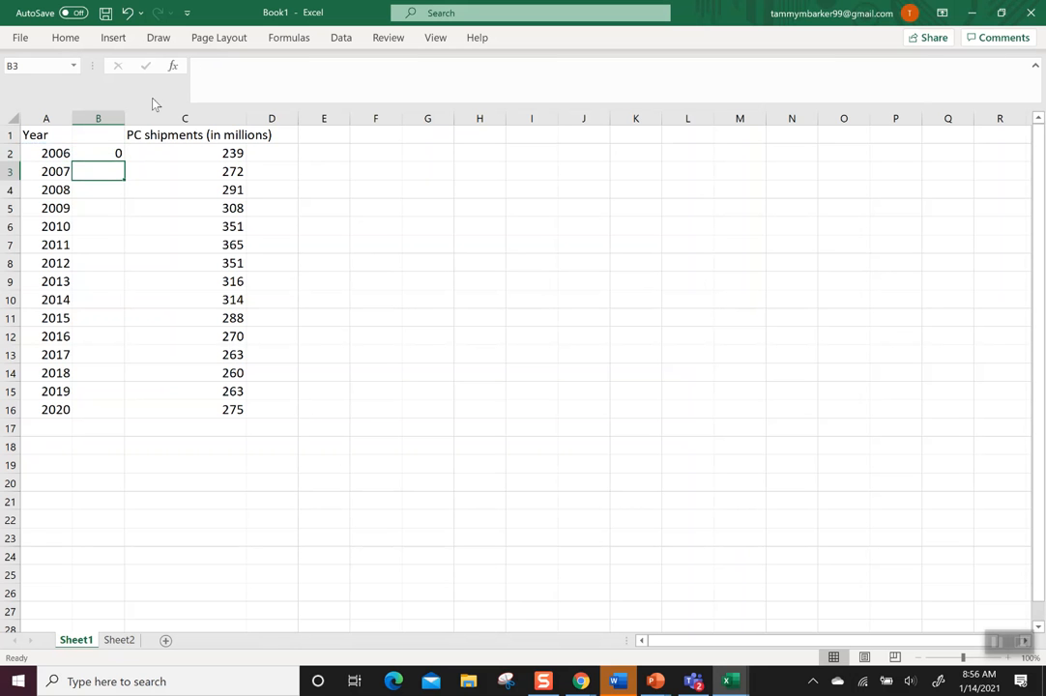
Fill the formula down through 2020 giving x values 0 to 14, and head the column x
{"action": "left_click", "coordinate": [97, 153]}
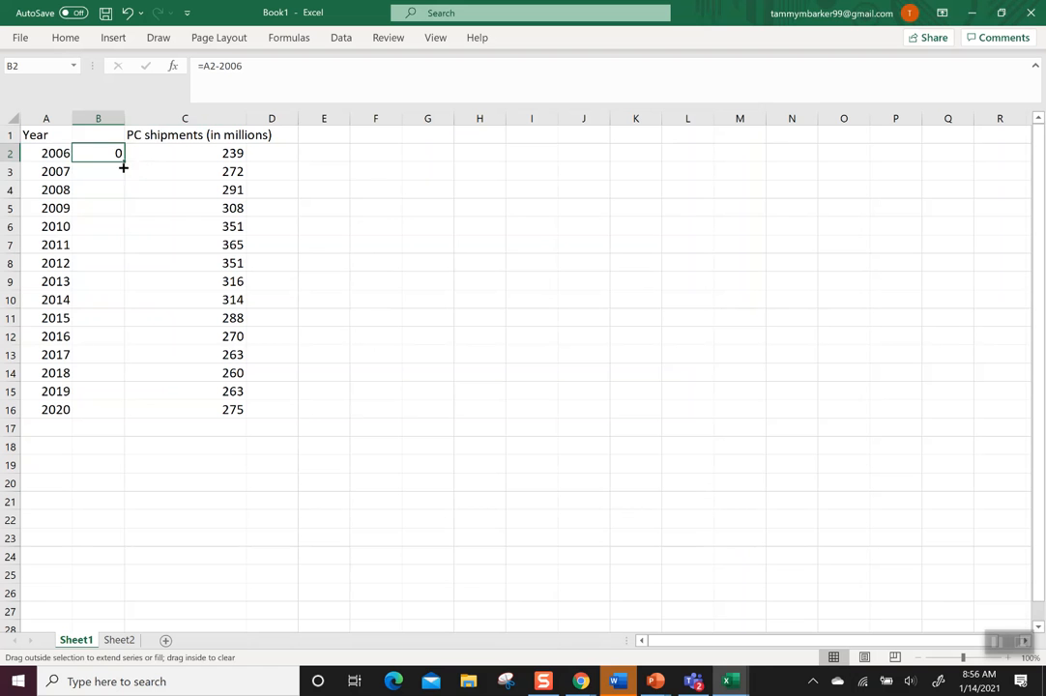
{"action": "left_click_drag", "start_coordinate": [124, 162], "coordinate": [97, 410]}
{"action": "type", "text": "x"}
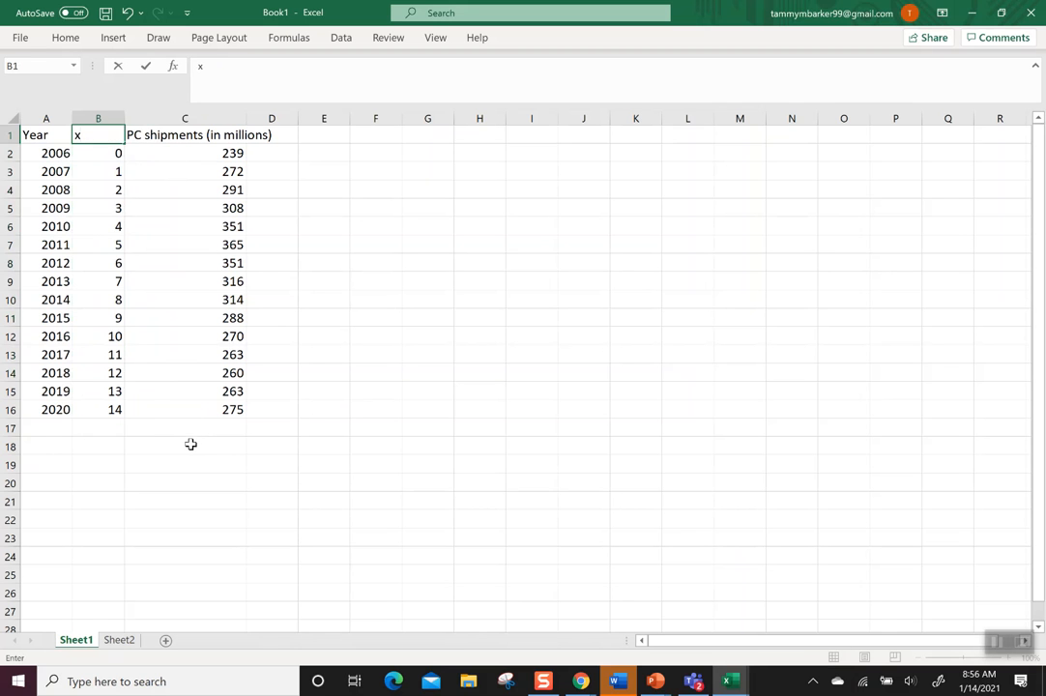
{"action": "left_click", "coordinate": [185, 445]}
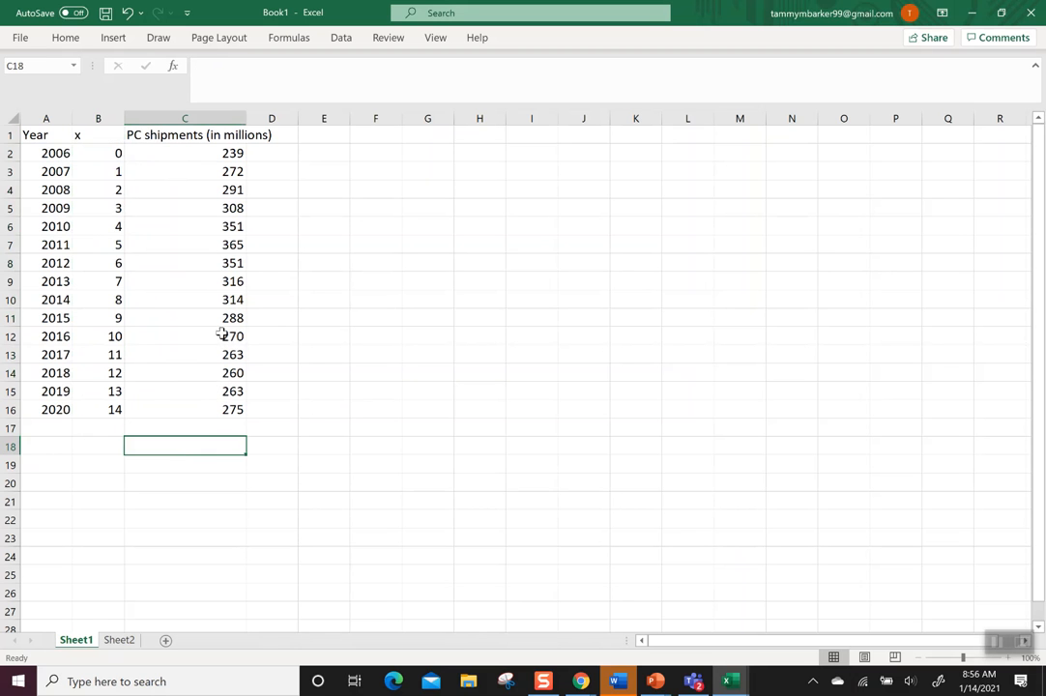
{"action": "mouse_move", "coordinate": [112, 178]}
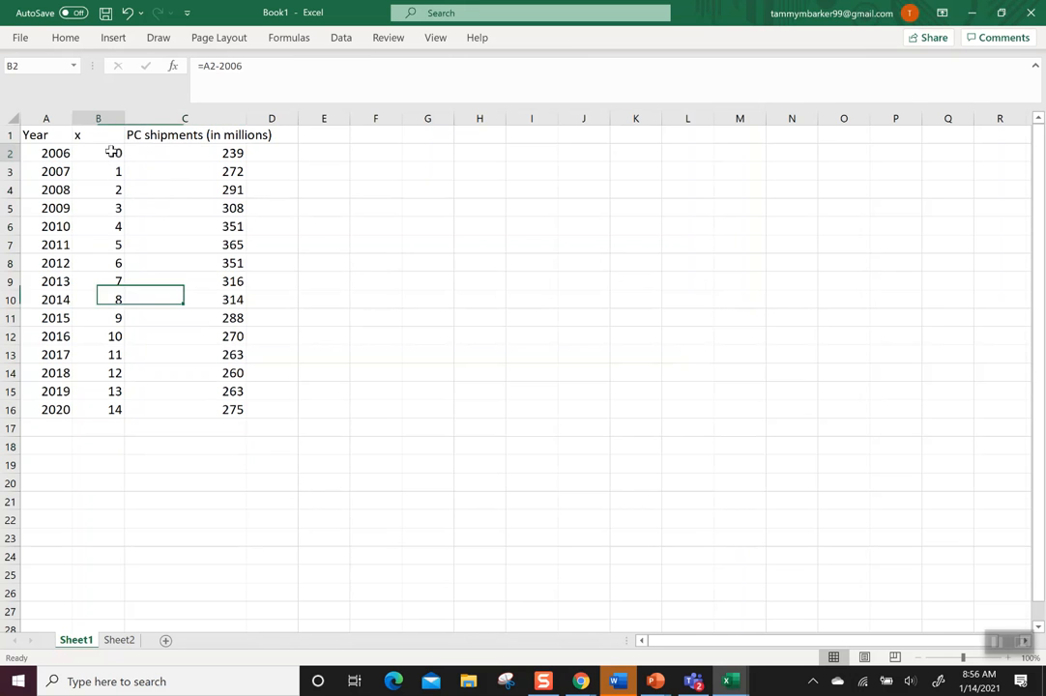
Copy the x values and PC shipment figures in B2:C16 to the clipboard
{"action": "left_click_drag", "start_coordinate": [118, 153], "coordinate": [232, 410]}
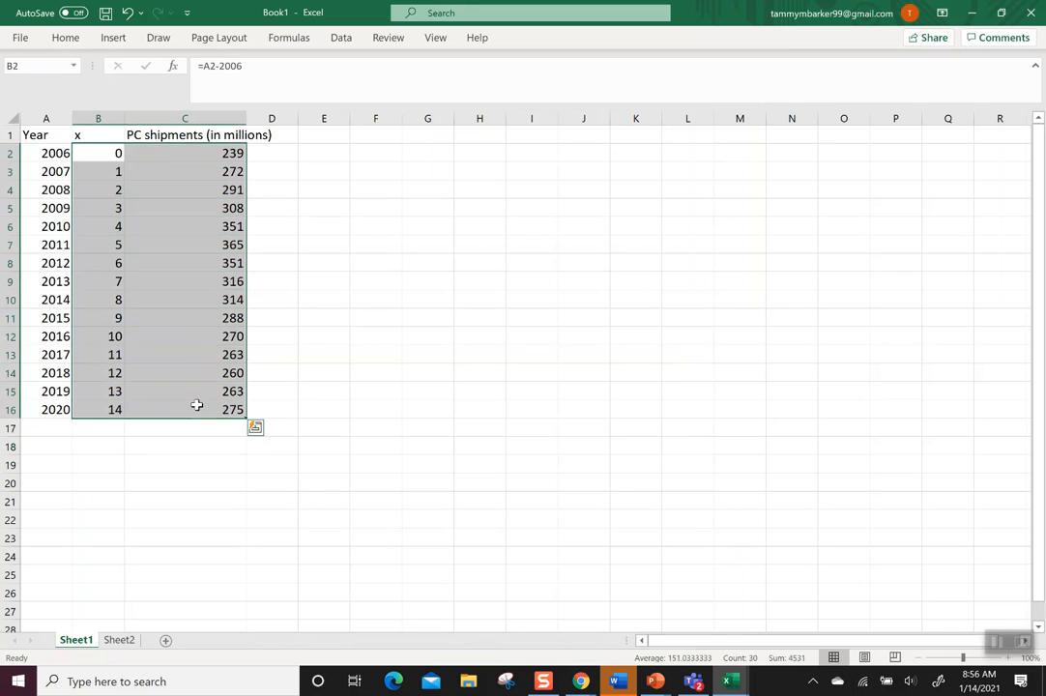
{"action": "key", "text": "ctrl+c"}
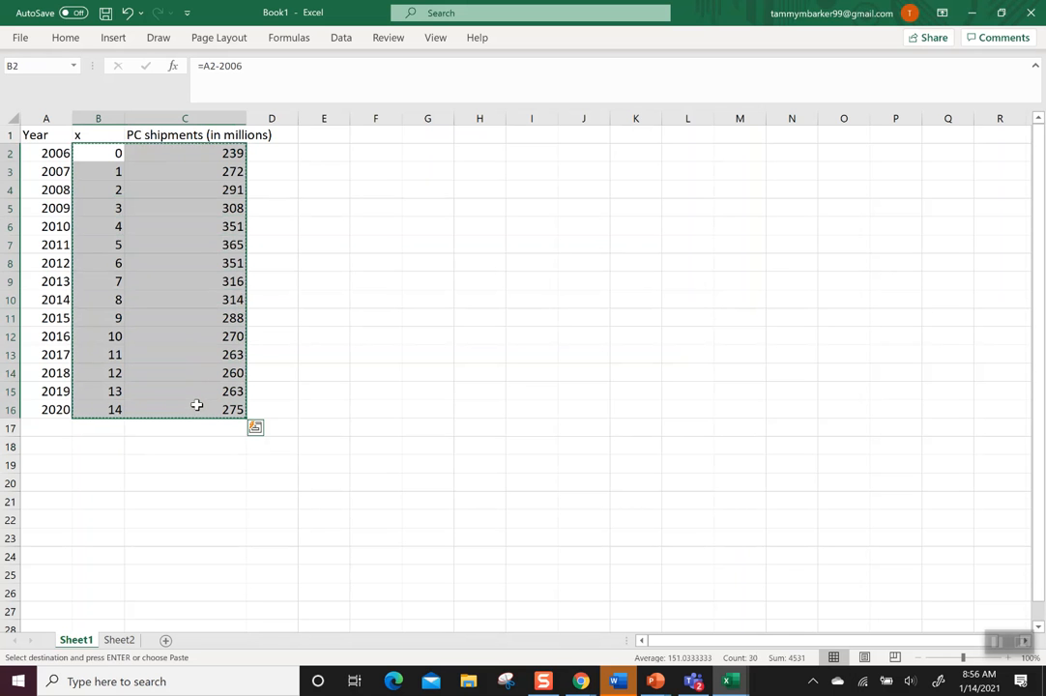
{"action": "mouse_move", "coordinate": [557, 534]}
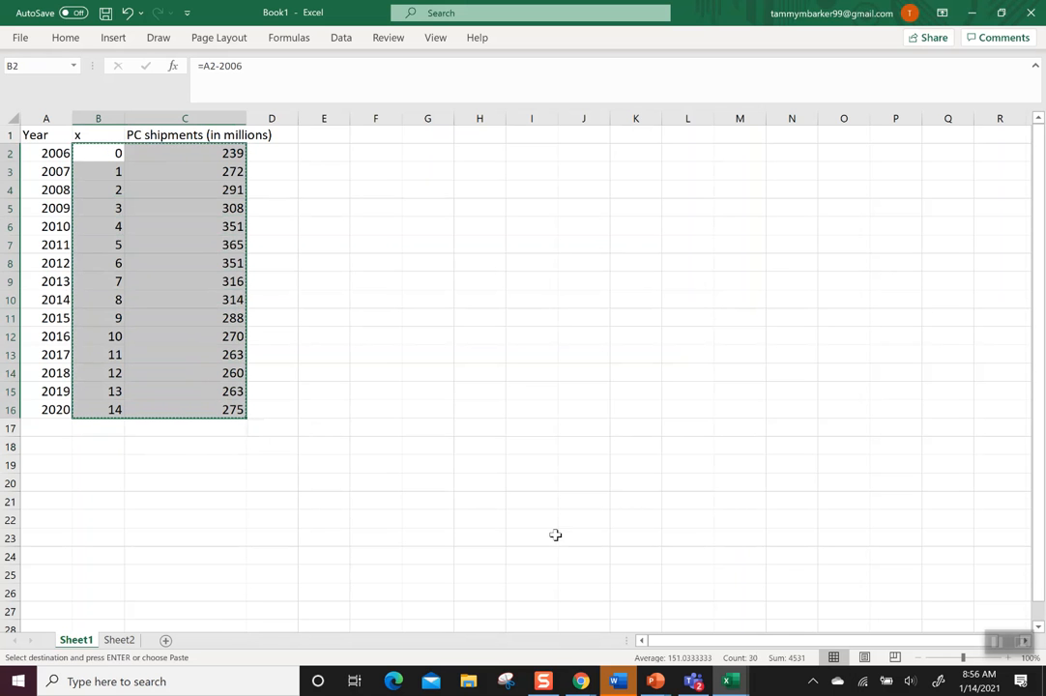
{"action": "mouse_move", "coordinate": [580, 681]}
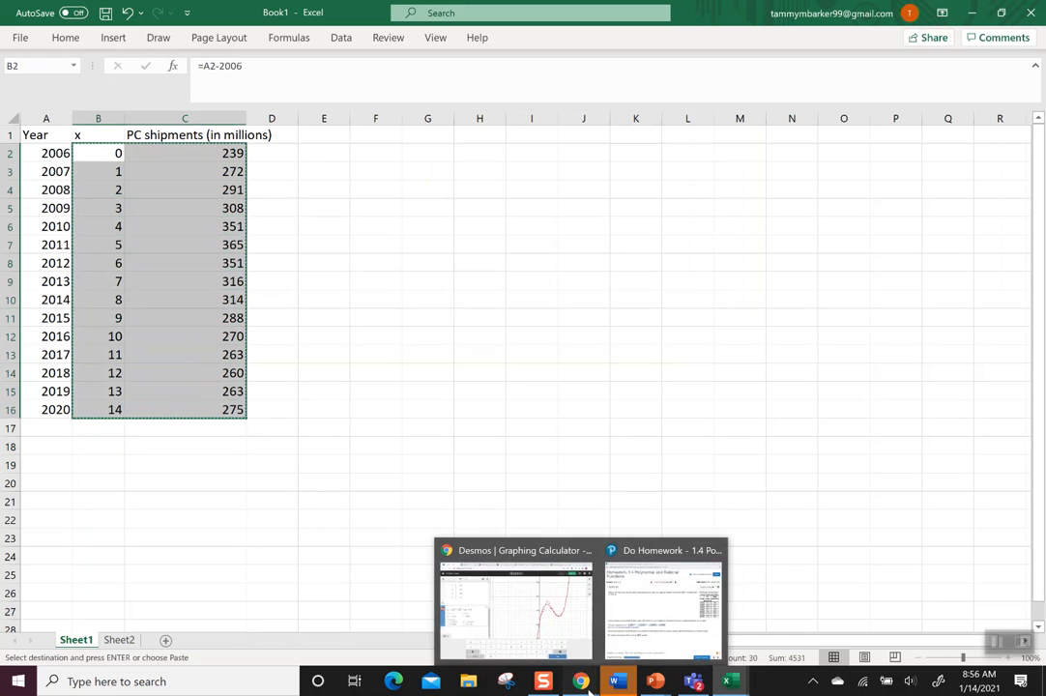
Switch to Desmos and paste the data as an x1/y1 table of 15 plotted points
{"action": "left_click", "coordinate": [515, 600]}
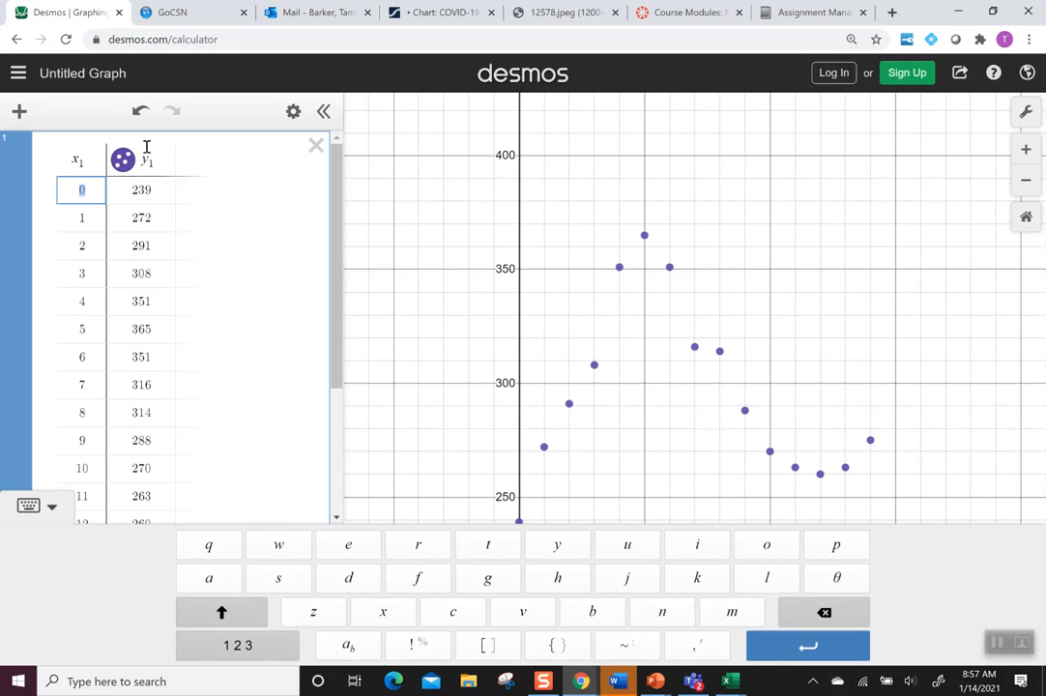
{"action": "mouse_move", "coordinate": [385, 62]}
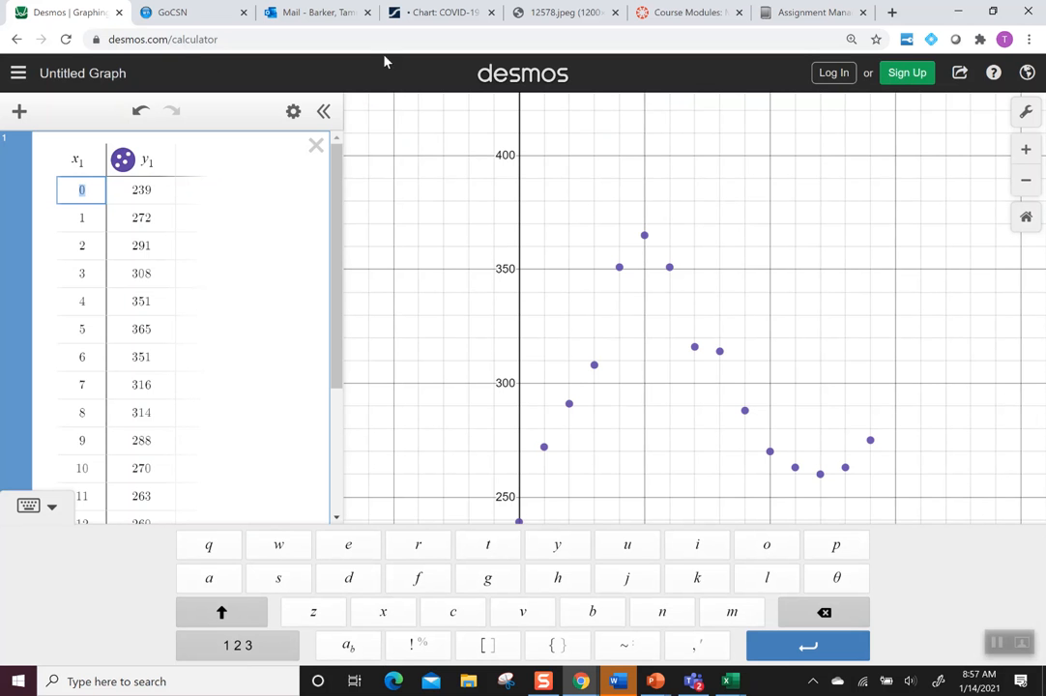
{"action": "mouse_move", "coordinate": [595, 309]}
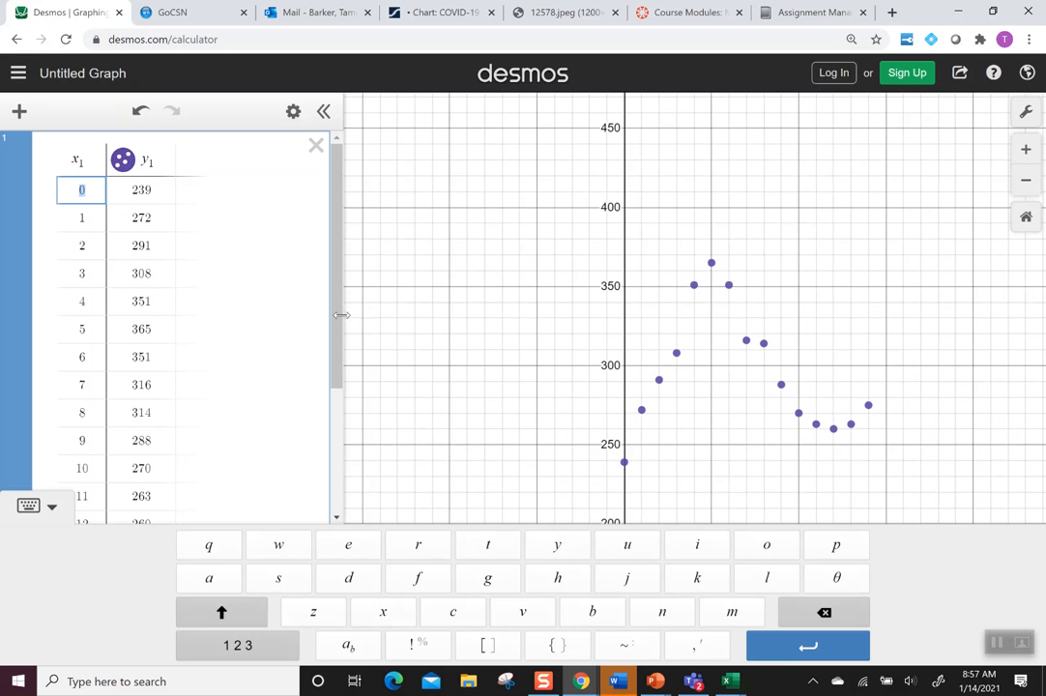
{"action": "scroll", "scroll_direction": "down", "scroll_amount": 3}
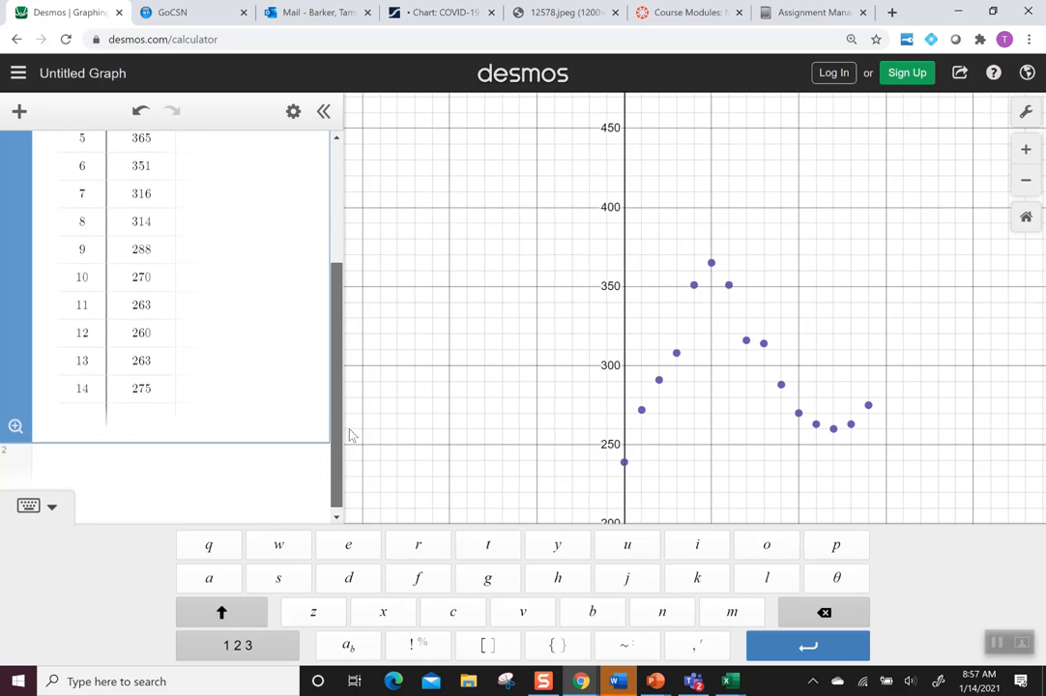
Enter the regression y_1 ~ a x_1^3 + b x_1^2 + c x_1 + d on a new line
{"action": "left_click", "coordinate": [174, 462]}
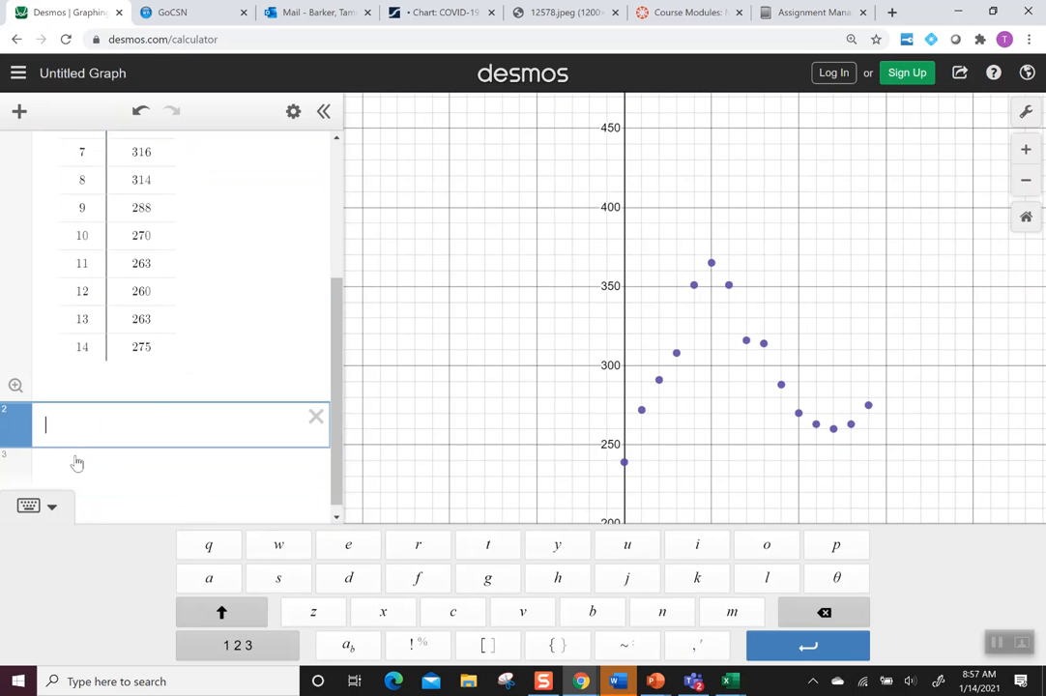
{"action": "mouse_move", "coordinate": [78, 449]}
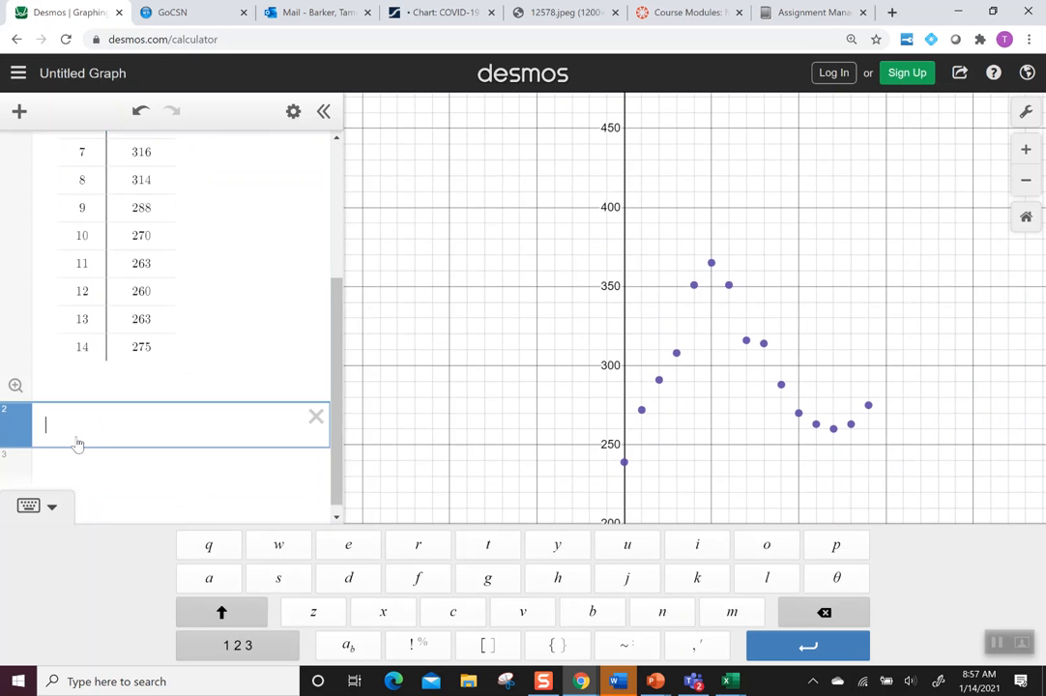
{"action": "type", "text": "y_1"}
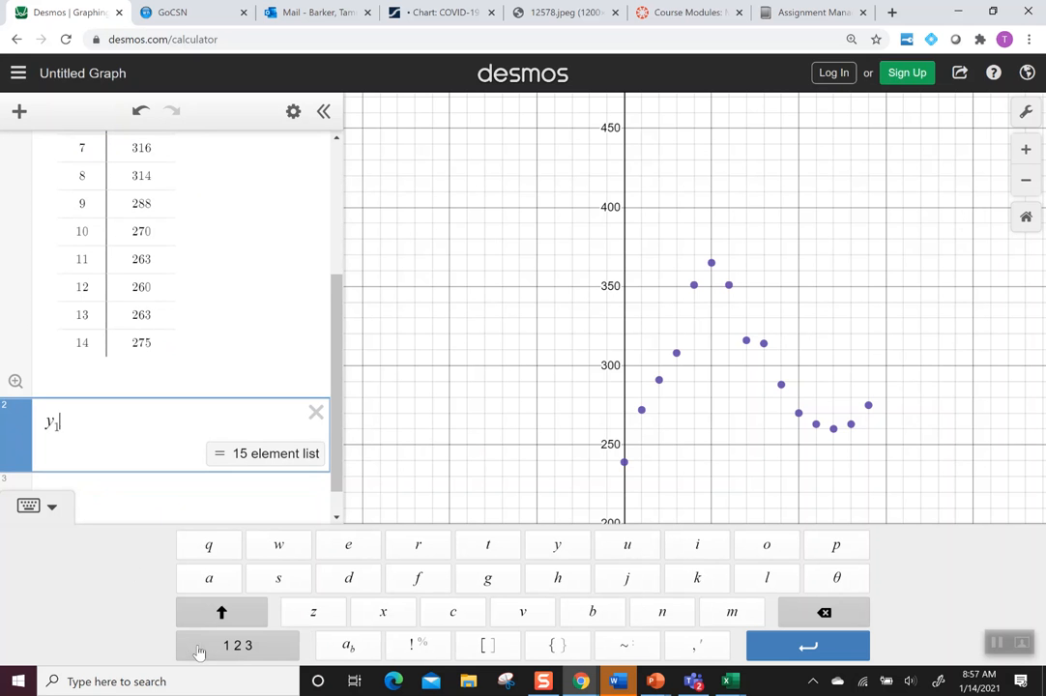
{"action": "mouse_move", "coordinate": [522, 657]}
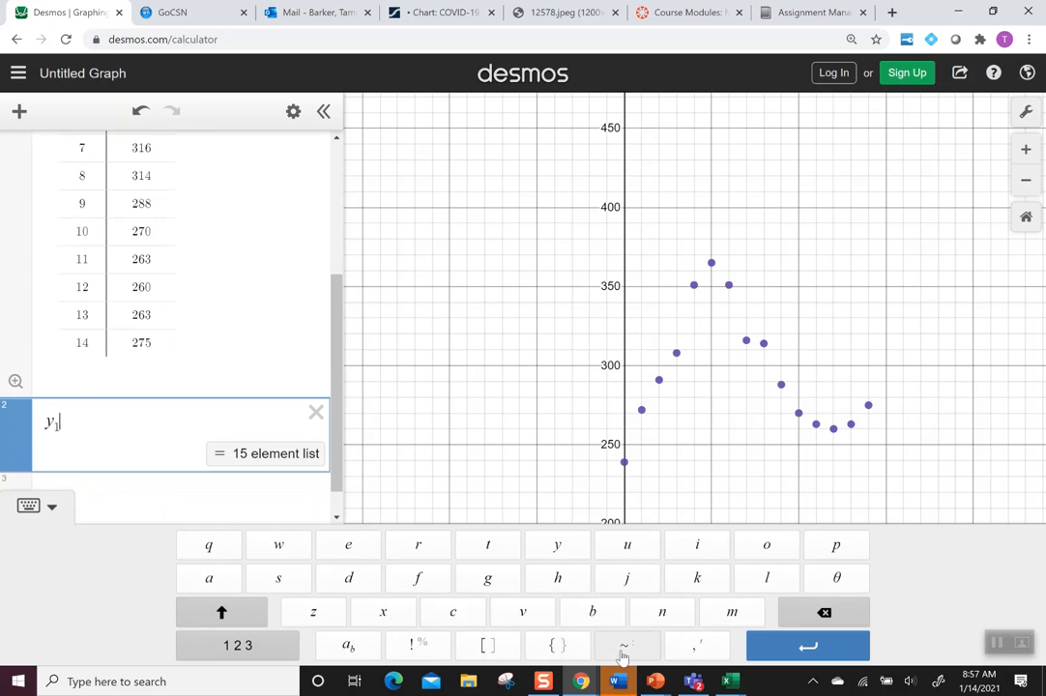
{"action": "left_click", "coordinate": [624, 646]}
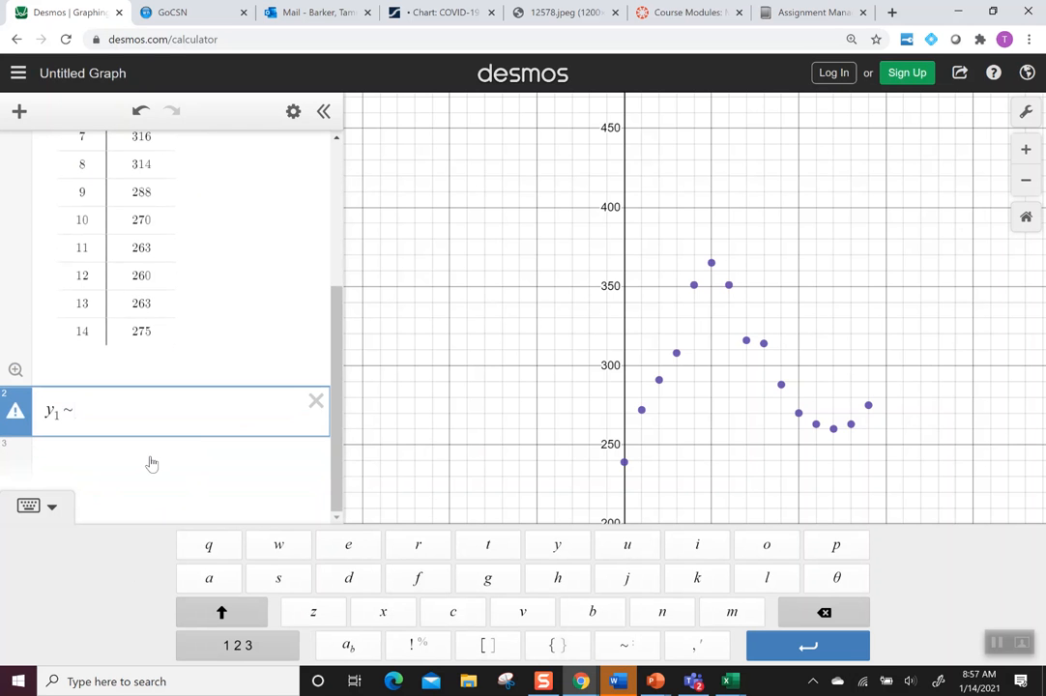
{"action": "type", "text": "ax_1^3"}
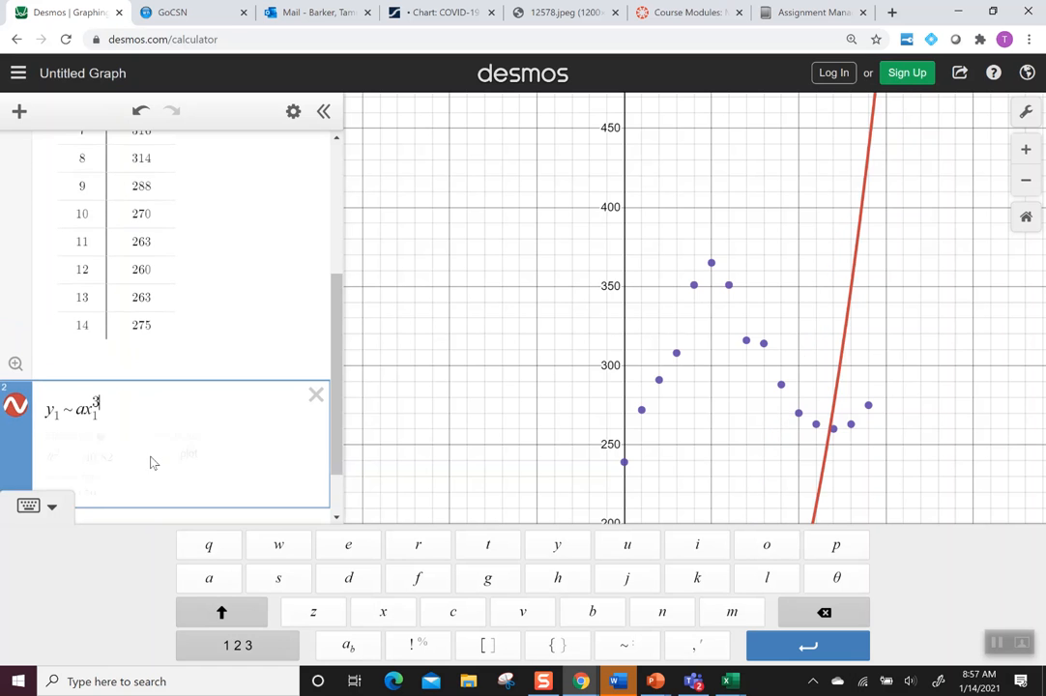
{"action": "type", "text": "+ bx_1^2 + cx_1 +"}
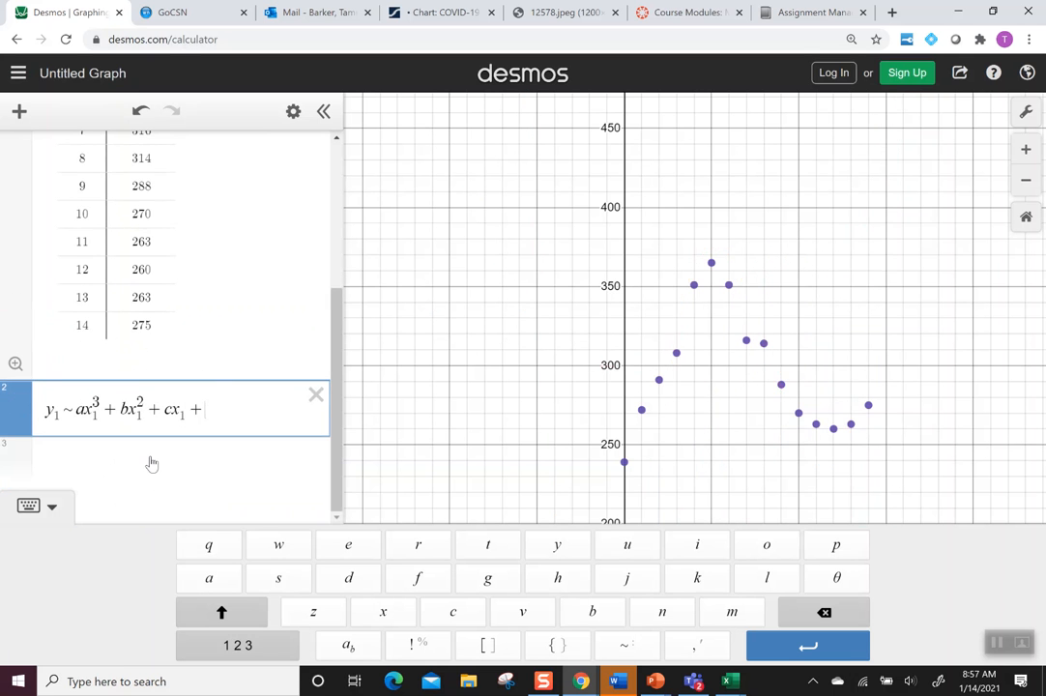
{"action": "type", "text": "d"}
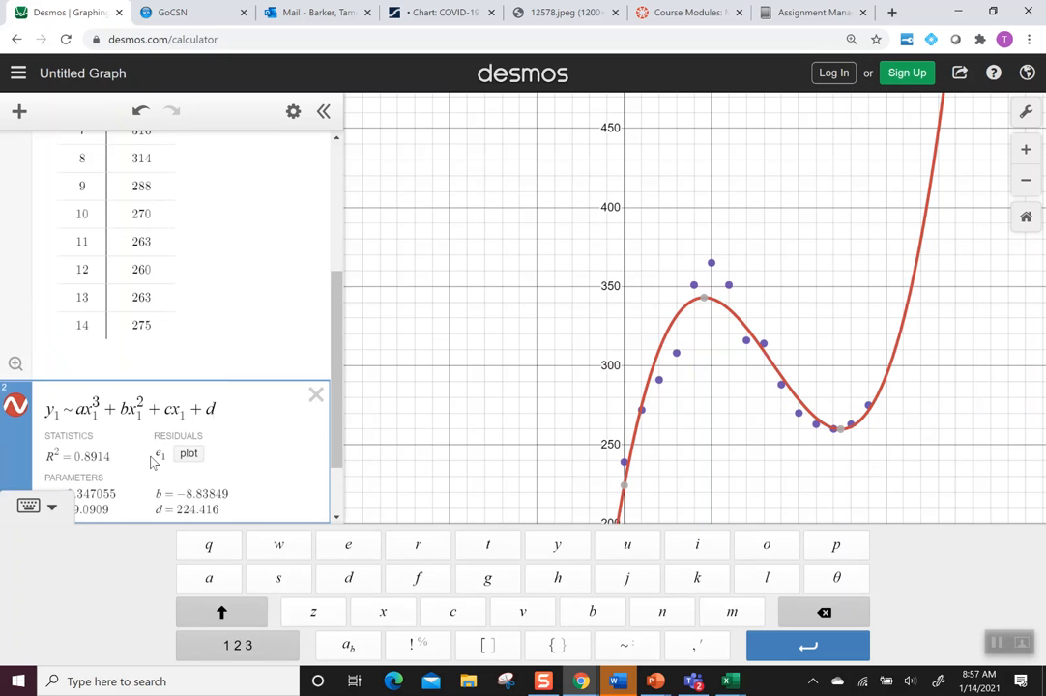
{"action": "mouse_move", "coordinate": [654, 371]}
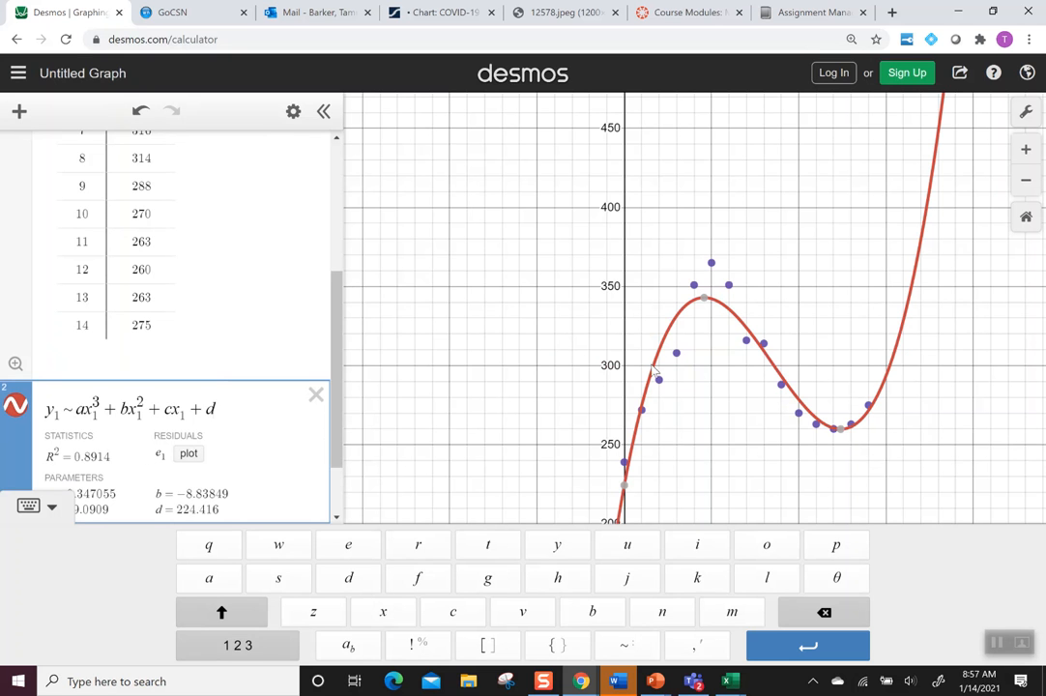
{"action": "mouse_move", "coordinate": [643, 379]}
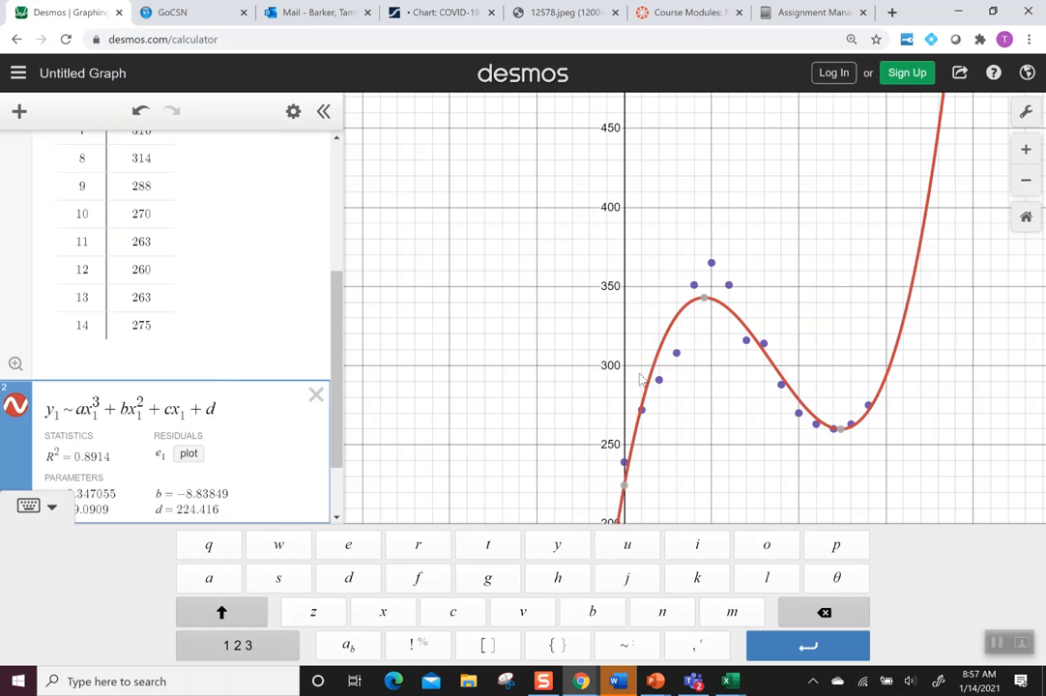
{"action": "mouse_move", "coordinate": [744, 309]}
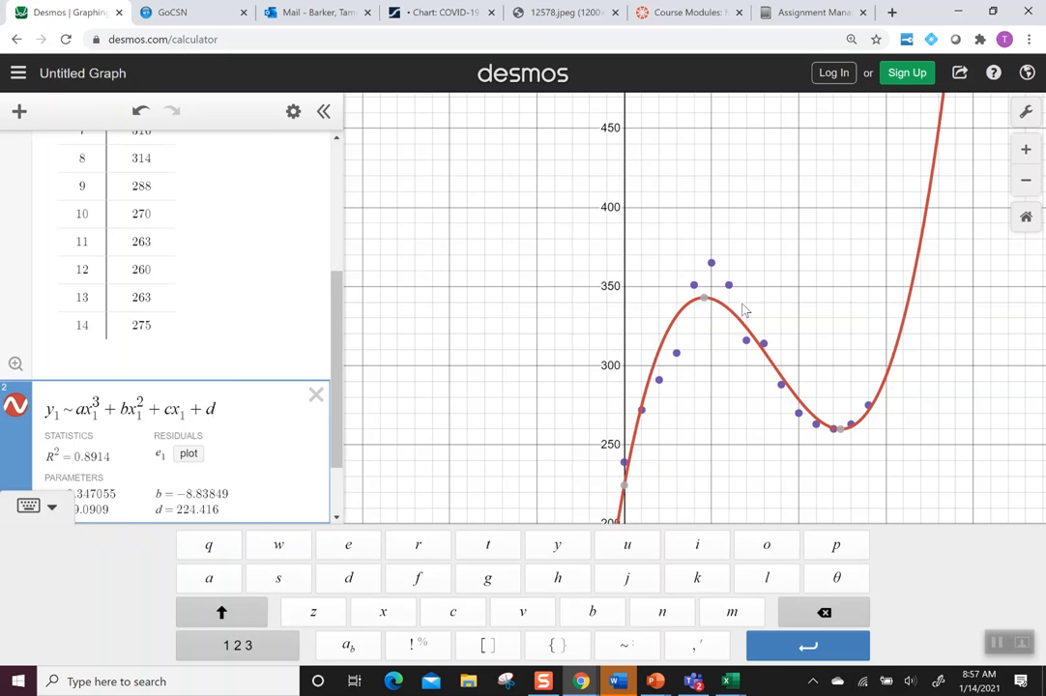
{"action": "mouse_move", "coordinate": [282, 362]}
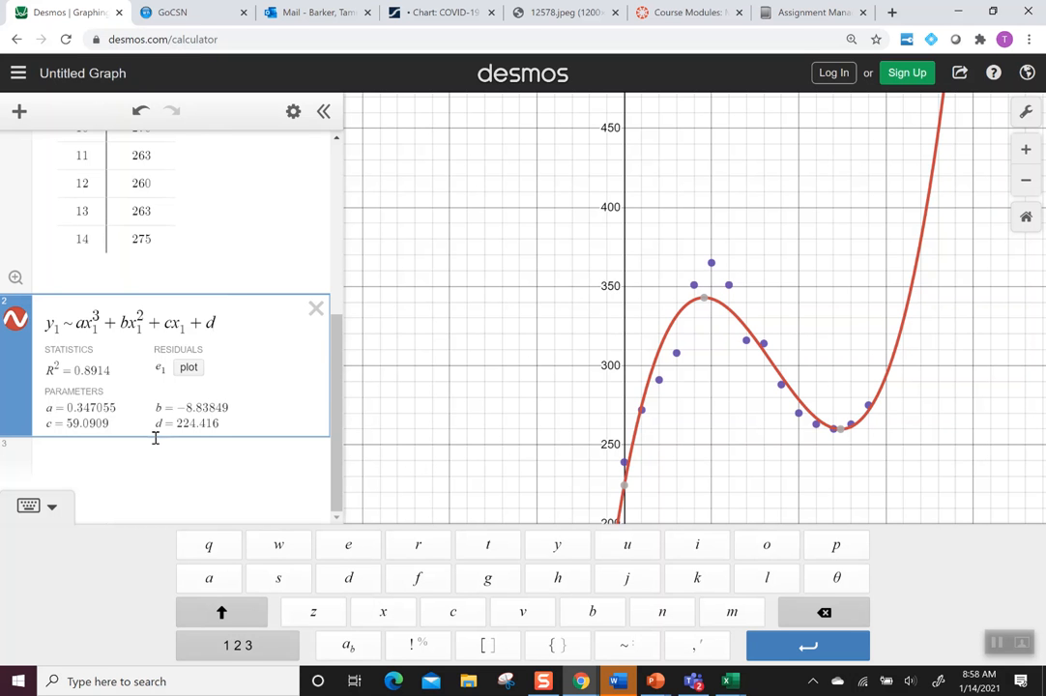
{"action": "mouse_move", "coordinate": [154, 440]}
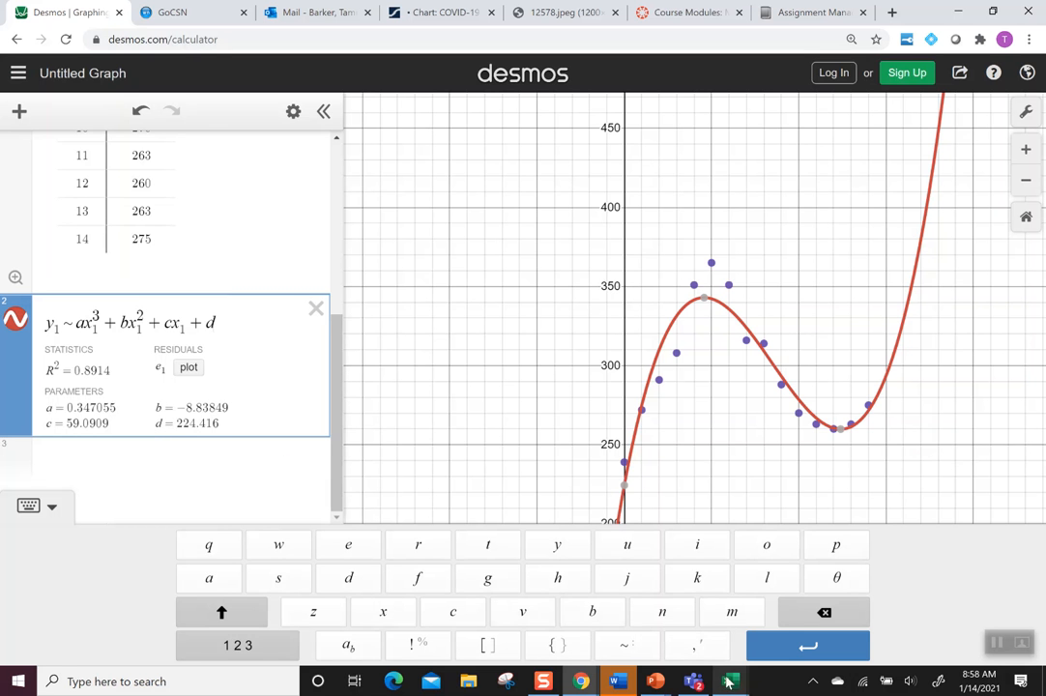
After reviewing parameters a = 0.347055 through d = 224.416, return to the Excel workbook
{"action": "left_click", "coordinate": [731, 681]}
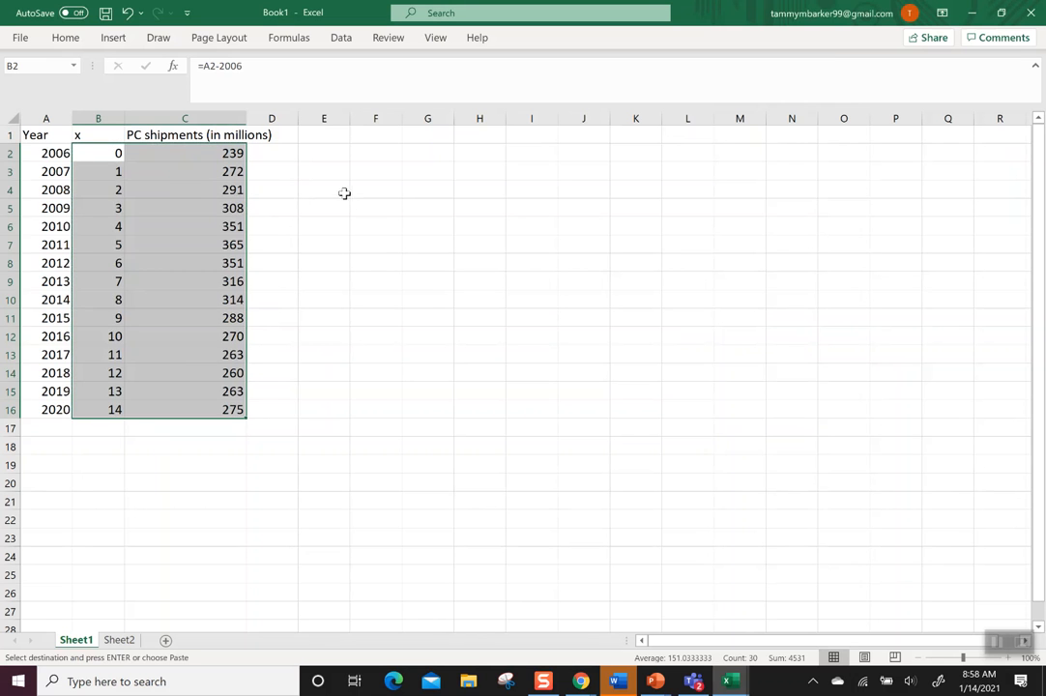
Insert a Scatter chart of the PC shipments against x from B2:C16
{"action": "left_click", "coordinate": [96, 153]}
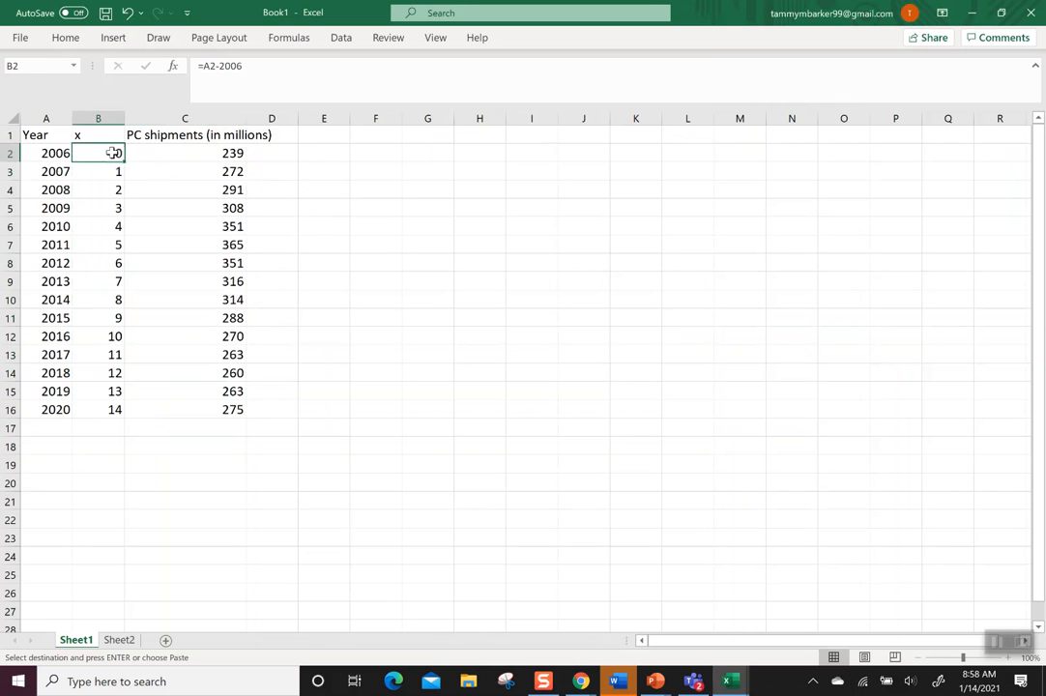
{"action": "left_click_drag", "start_coordinate": [97, 153], "coordinate": [184, 410]}
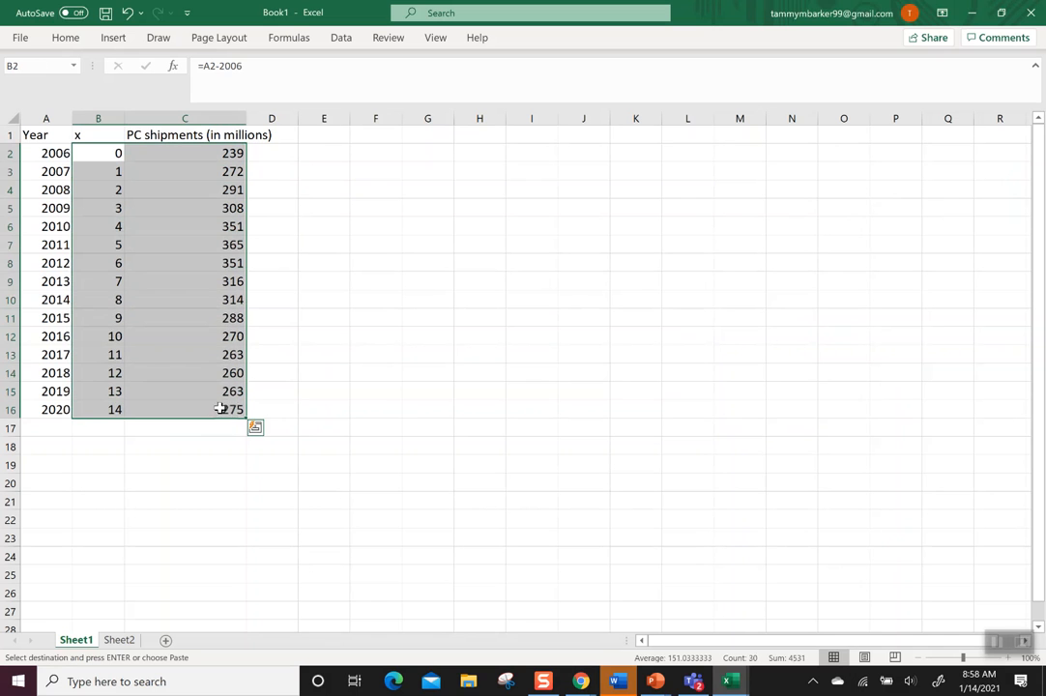
{"action": "mouse_move", "coordinate": [174, 254]}
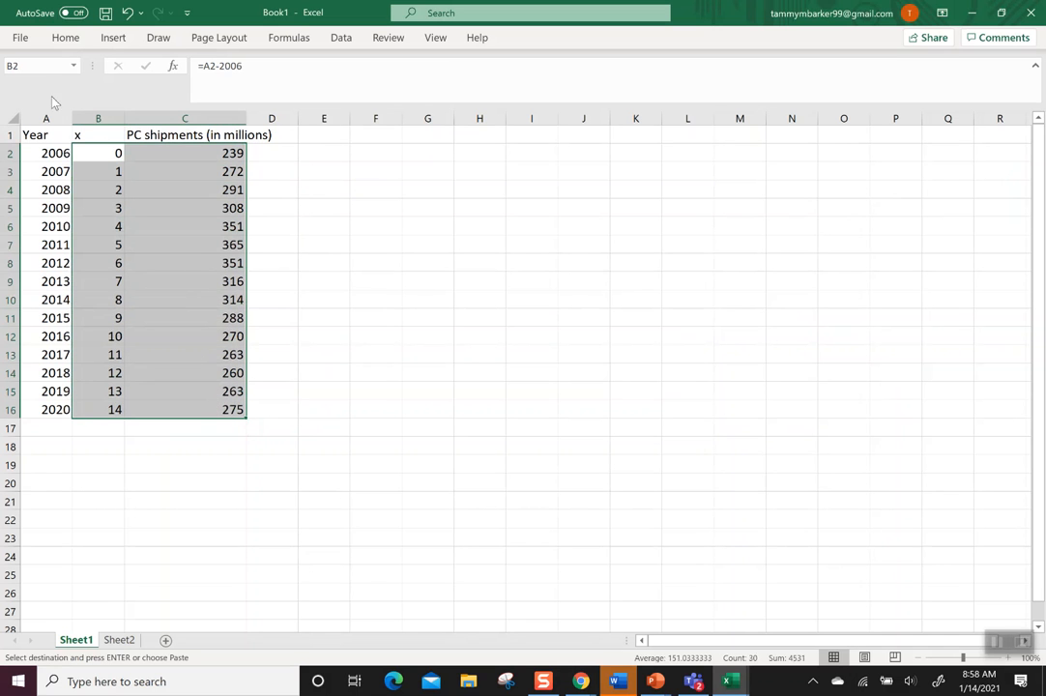
{"action": "left_click", "coordinate": [112, 37]}
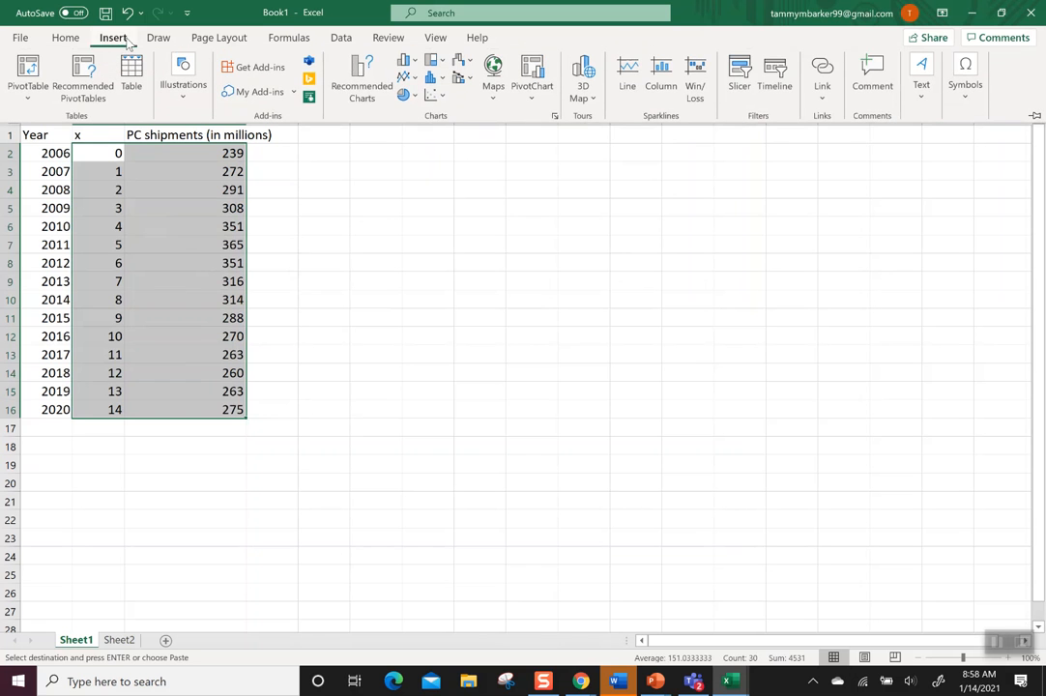
{"action": "mouse_move", "coordinate": [437, 95]}
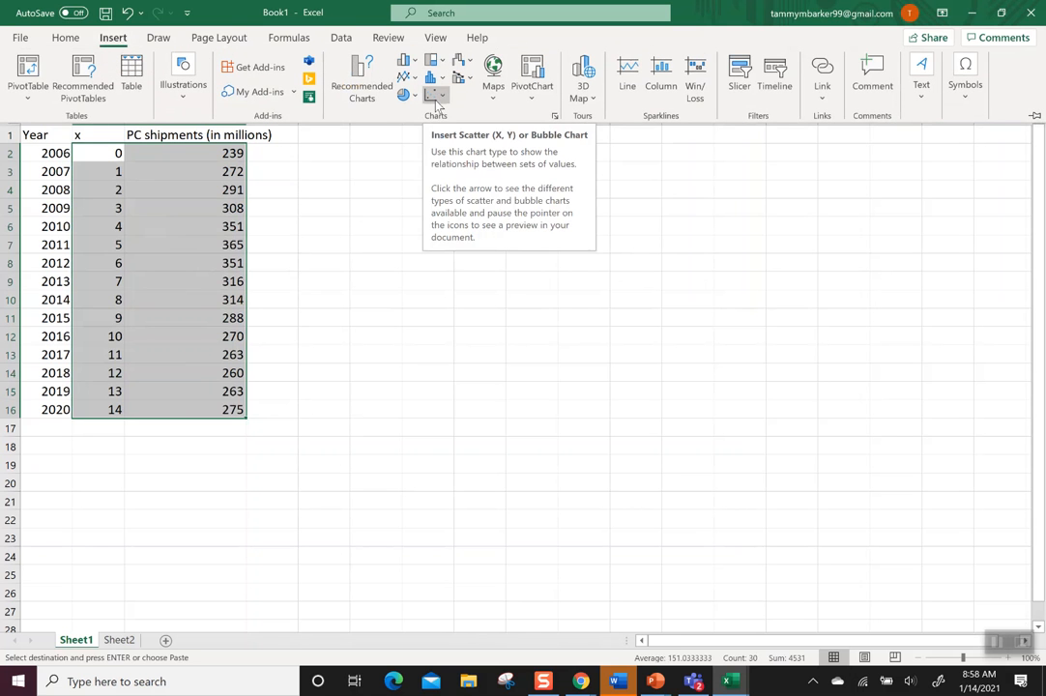
{"action": "left_click", "coordinate": [437, 77]}
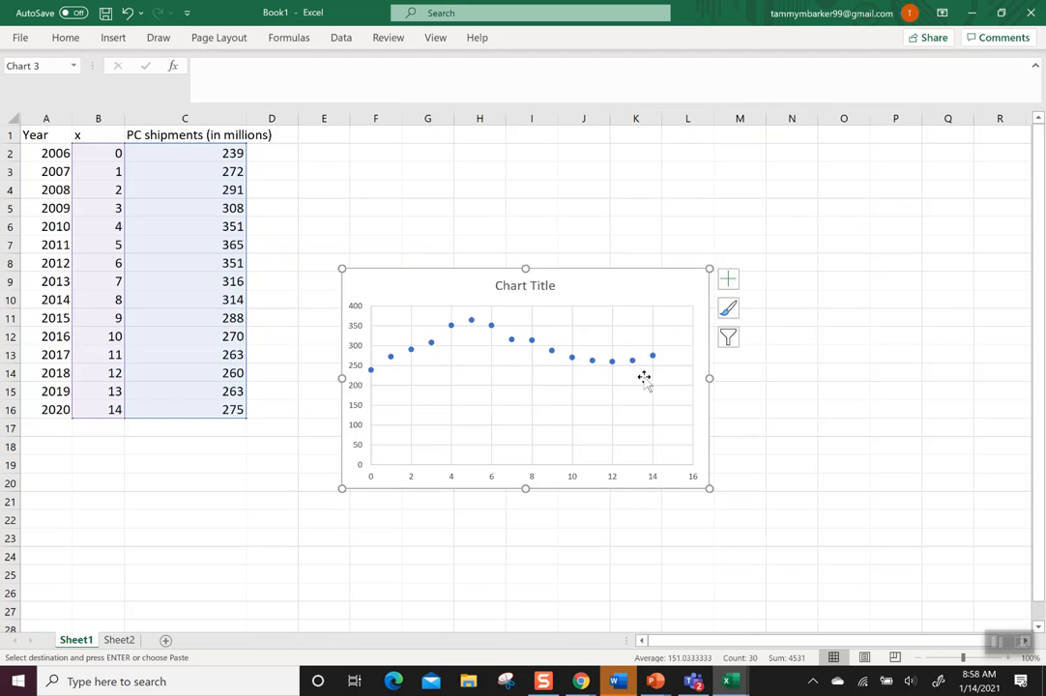
{"action": "mouse_move", "coordinate": [338, 336]}
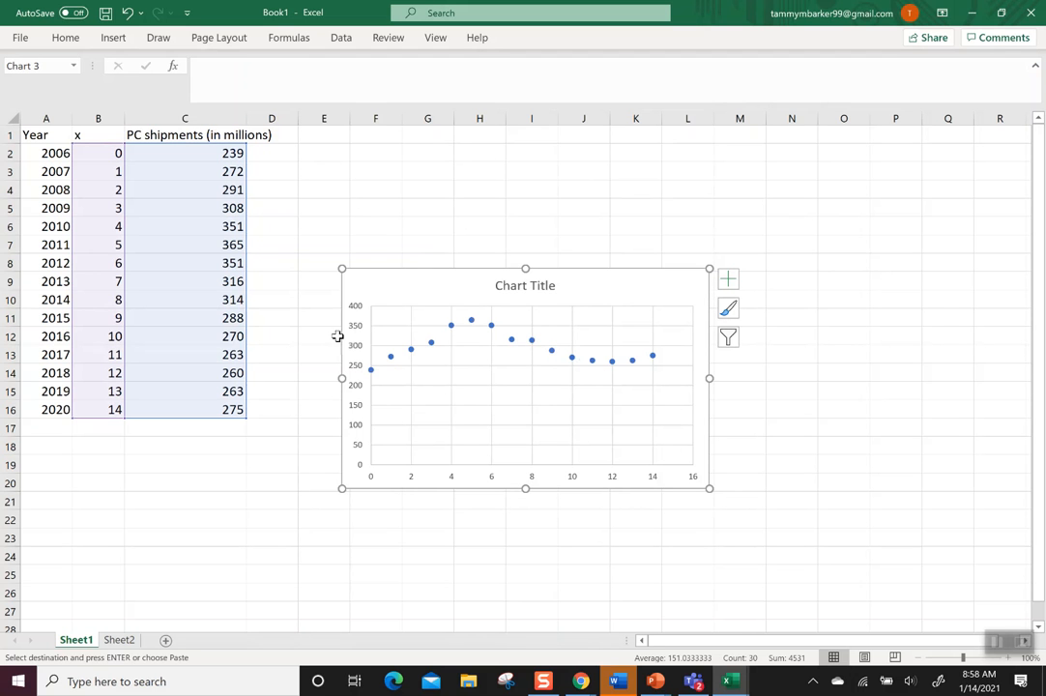
{"action": "mouse_move", "coordinate": [530, 341]}
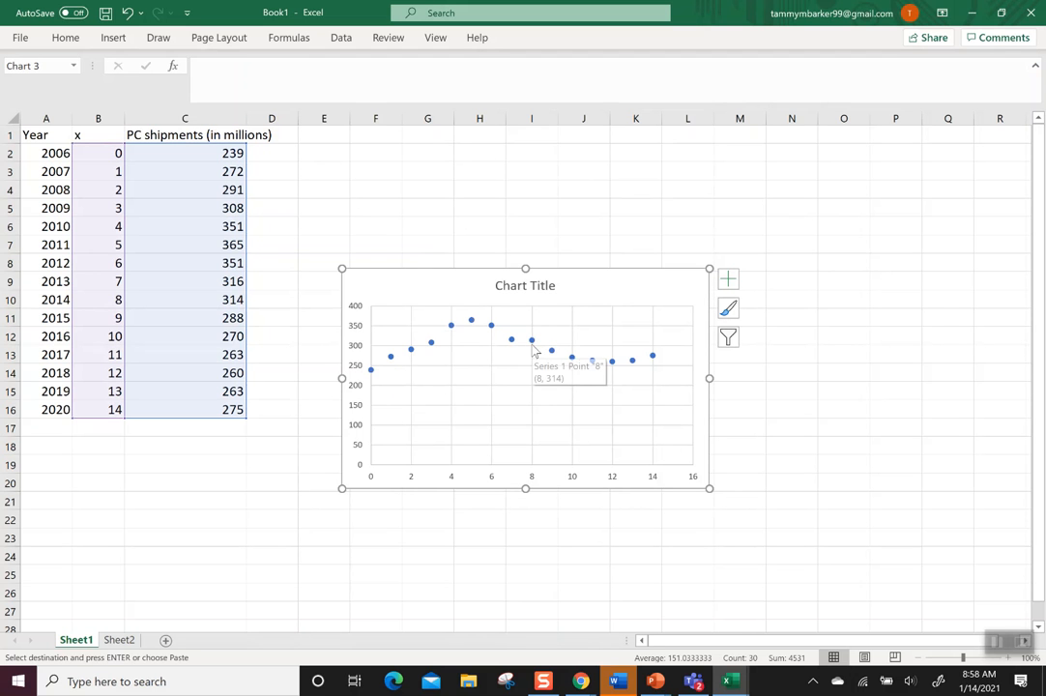
Add a trendline to the shipment data series from its right-click menu
{"action": "right_click", "coordinate": [530, 340]}
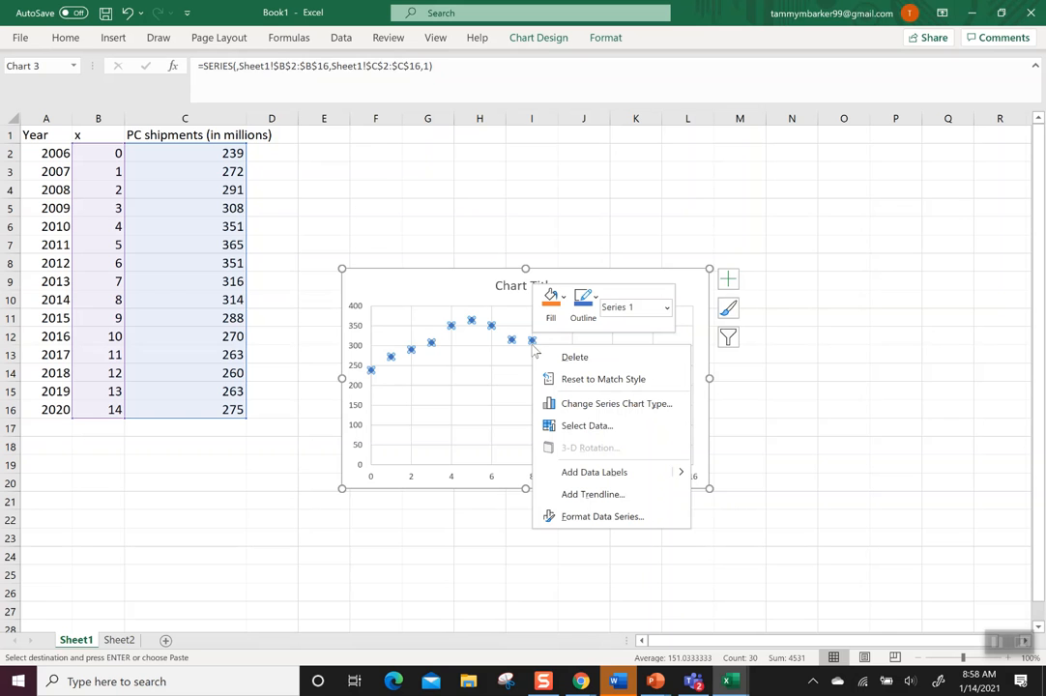
{"action": "mouse_move", "coordinate": [615, 404]}
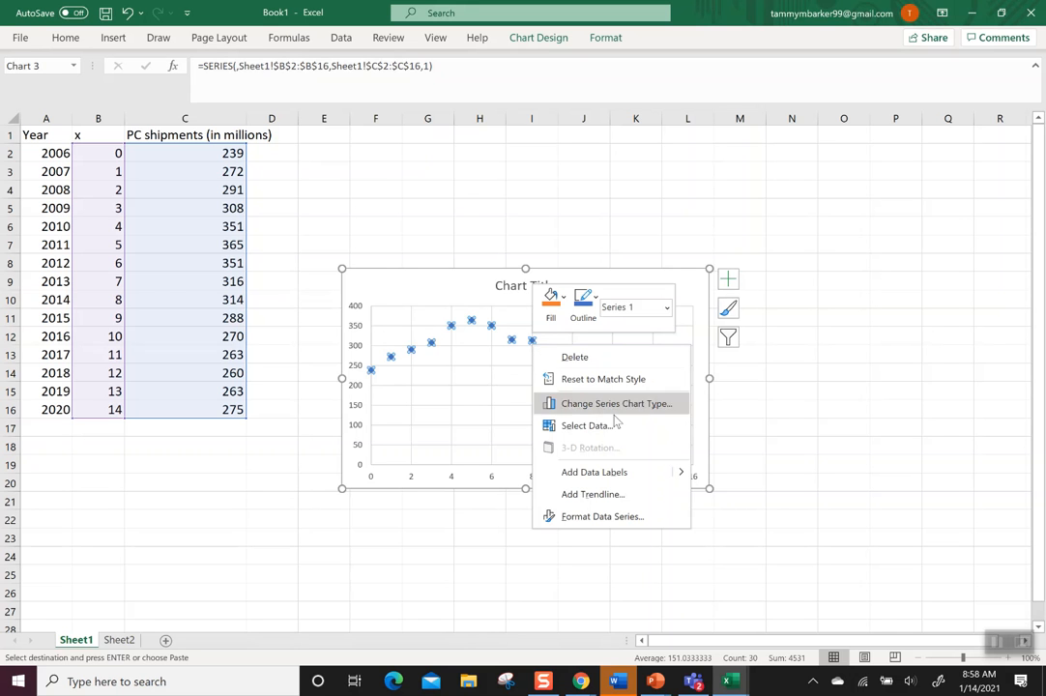
{"action": "mouse_move", "coordinate": [591, 496]}
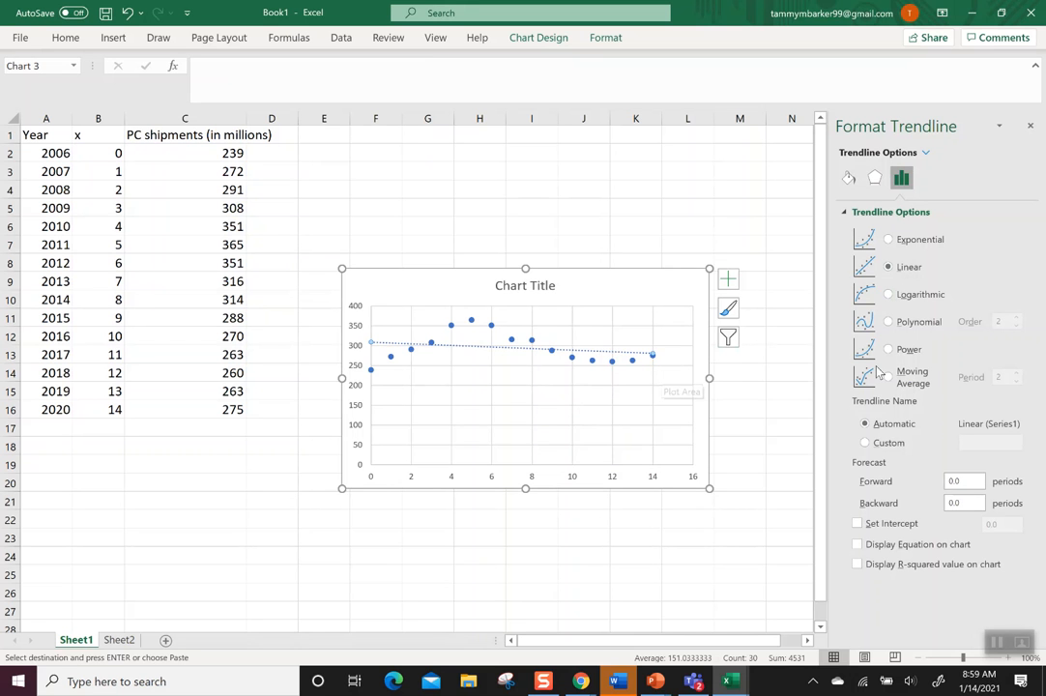
Set the trendline type to Polynomial of order 3
{"action": "left_click", "coordinate": [887, 321]}
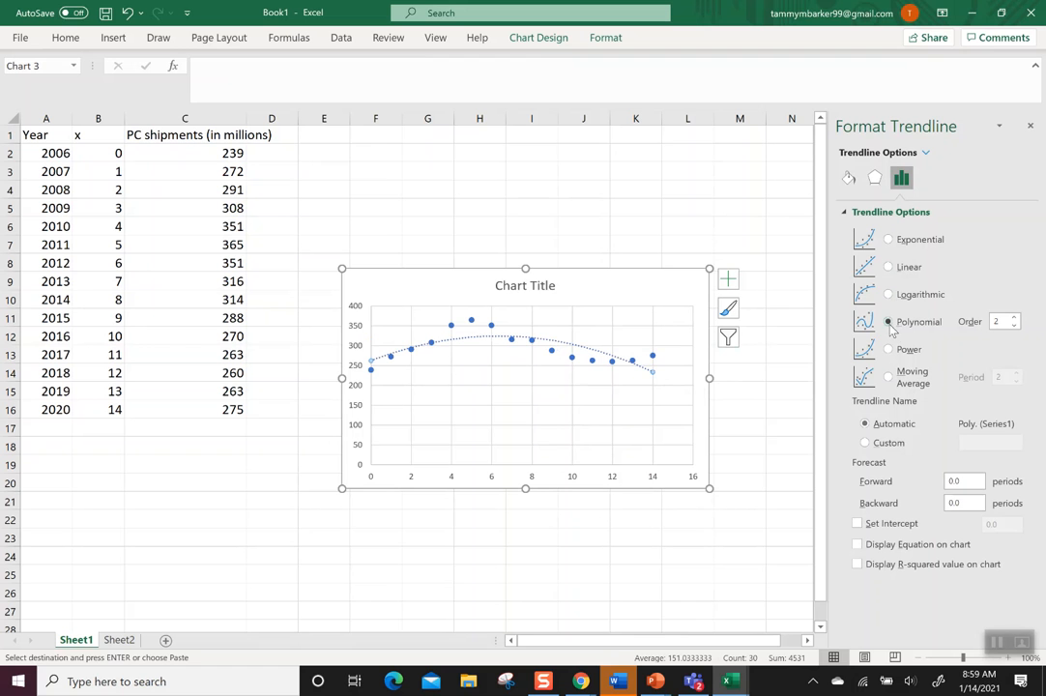
{"action": "mouse_move", "coordinate": [890, 328]}
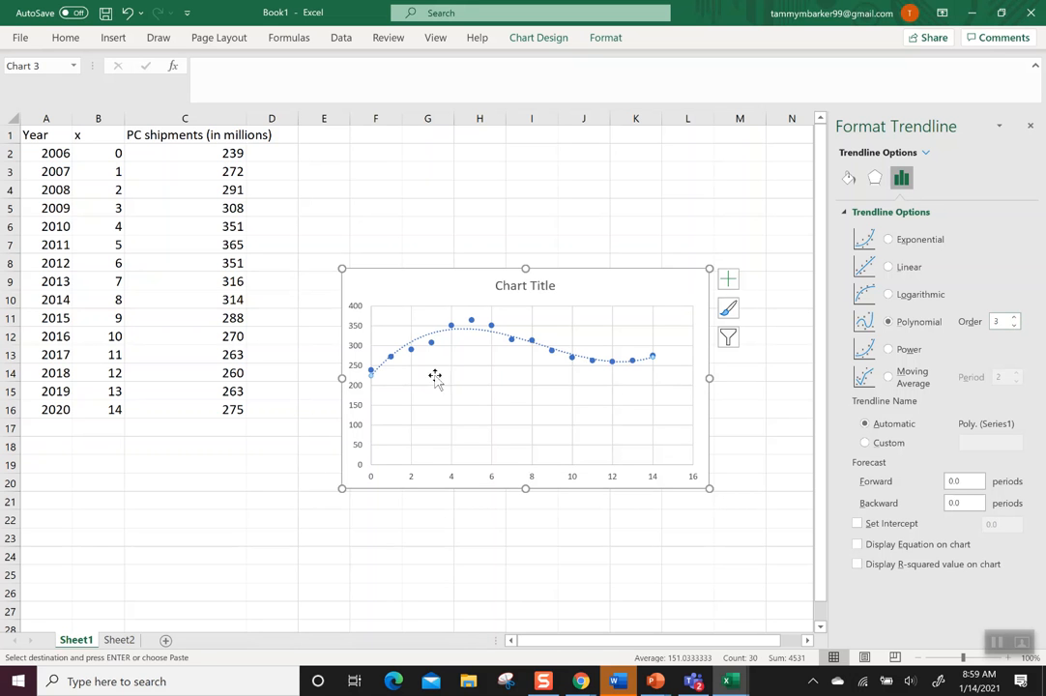
{"action": "mouse_move", "coordinate": [493, 414]}
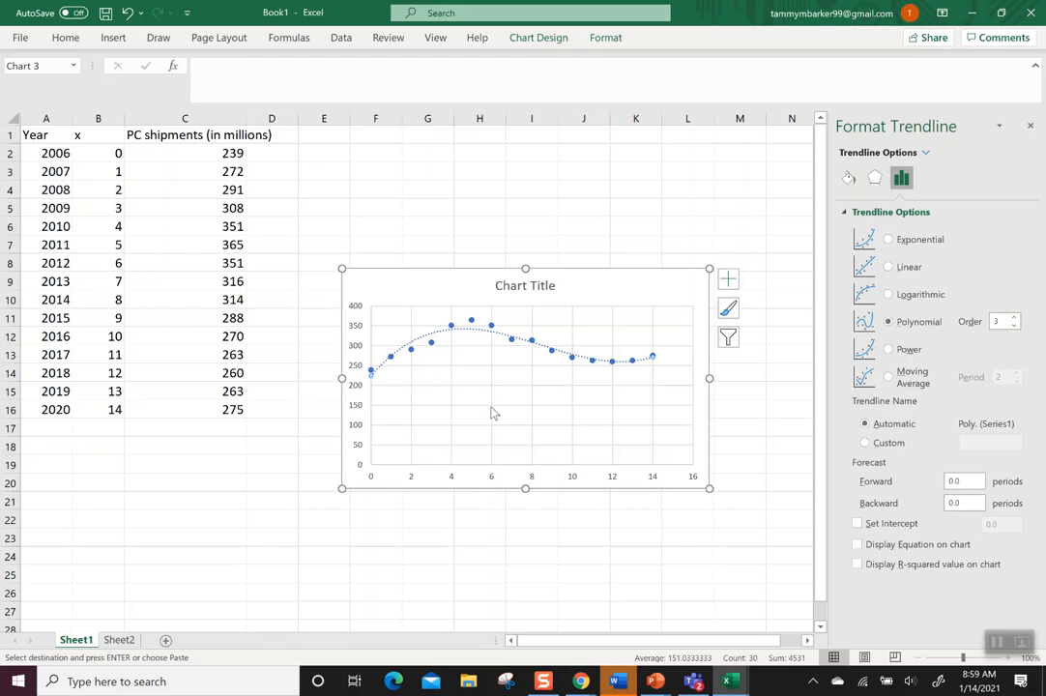
{"action": "mouse_move", "coordinate": [623, 414]}
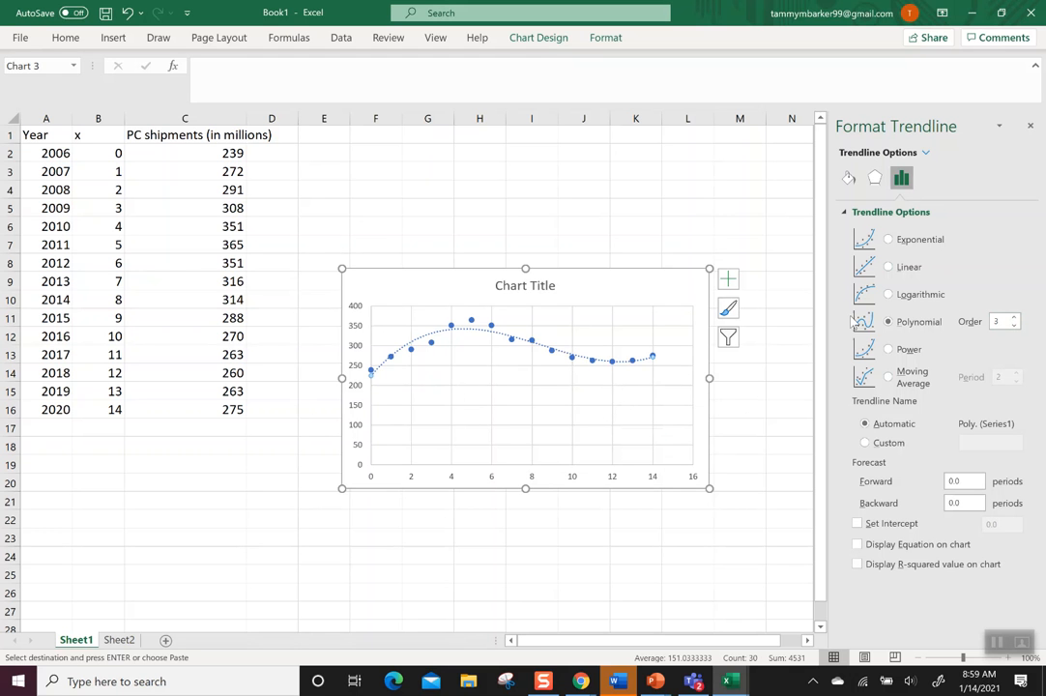
{"action": "mouse_move", "coordinate": [863, 559]}
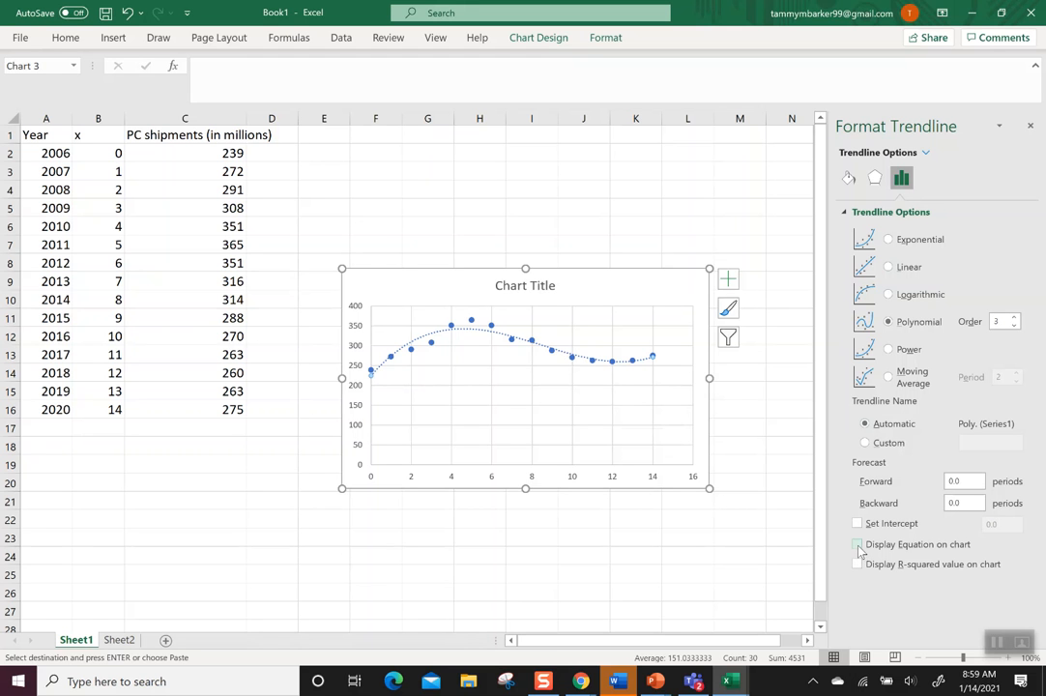
Display the equation y = 0.3471x³ − 8.8385x² + 59.091x + 224.42 on the chart in larger text
{"action": "left_click", "coordinate": [857, 546]}
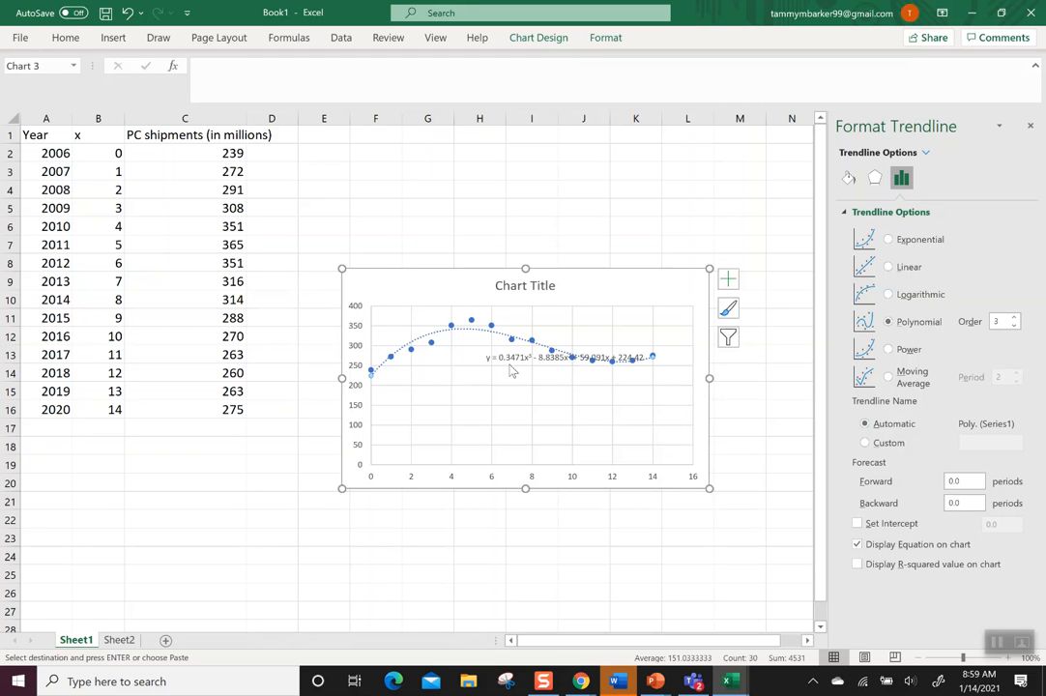
{"action": "left_click", "coordinate": [565, 358]}
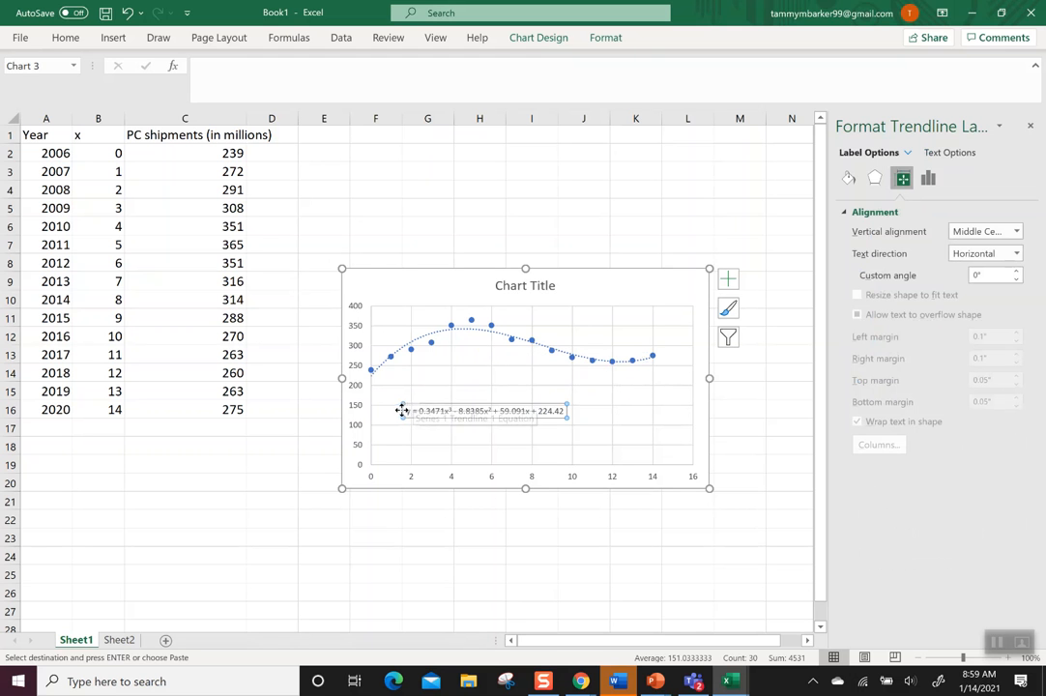
{"action": "left_click", "coordinate": [484, 410]}
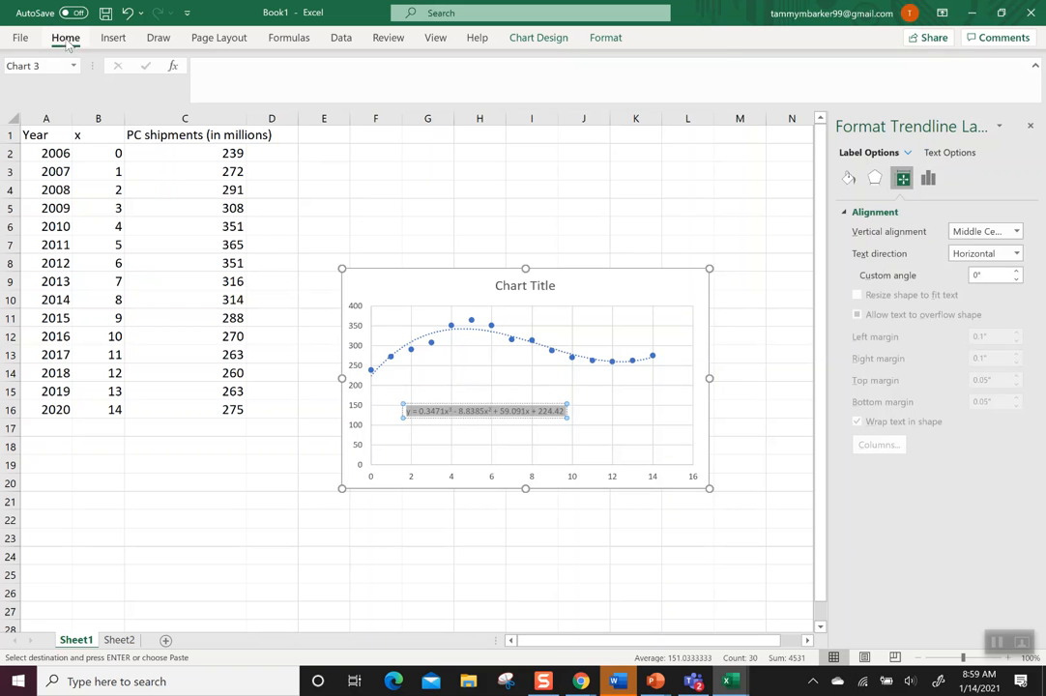
{"action": "left_click", "coordinate": [182, 65]}
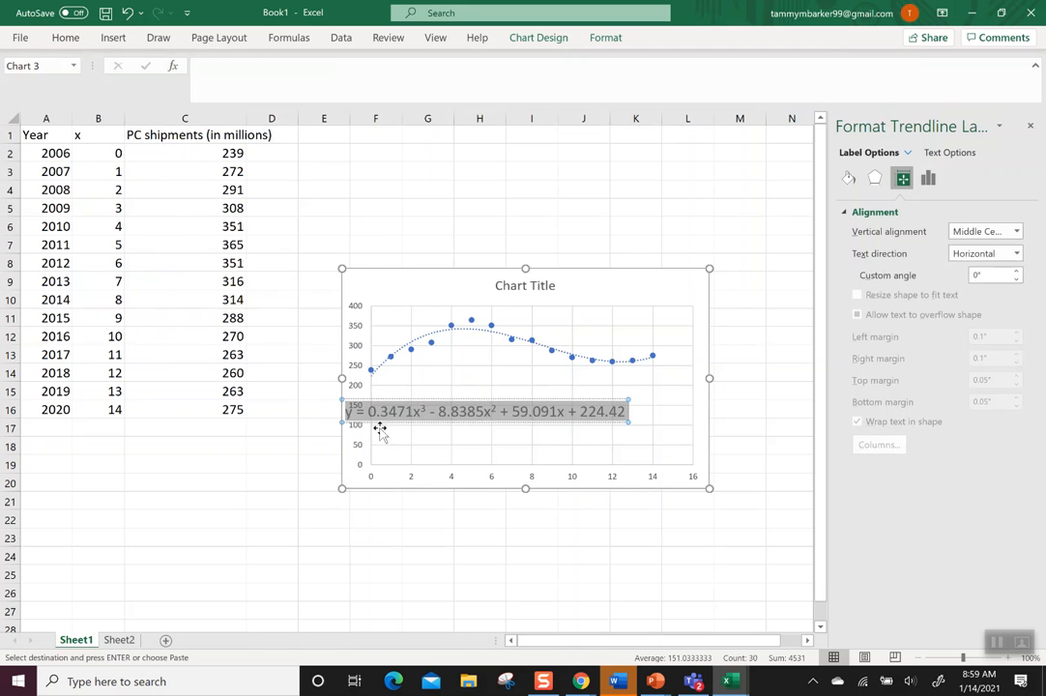
{"action": "mouse_move", "coordinate": [429, 444]}
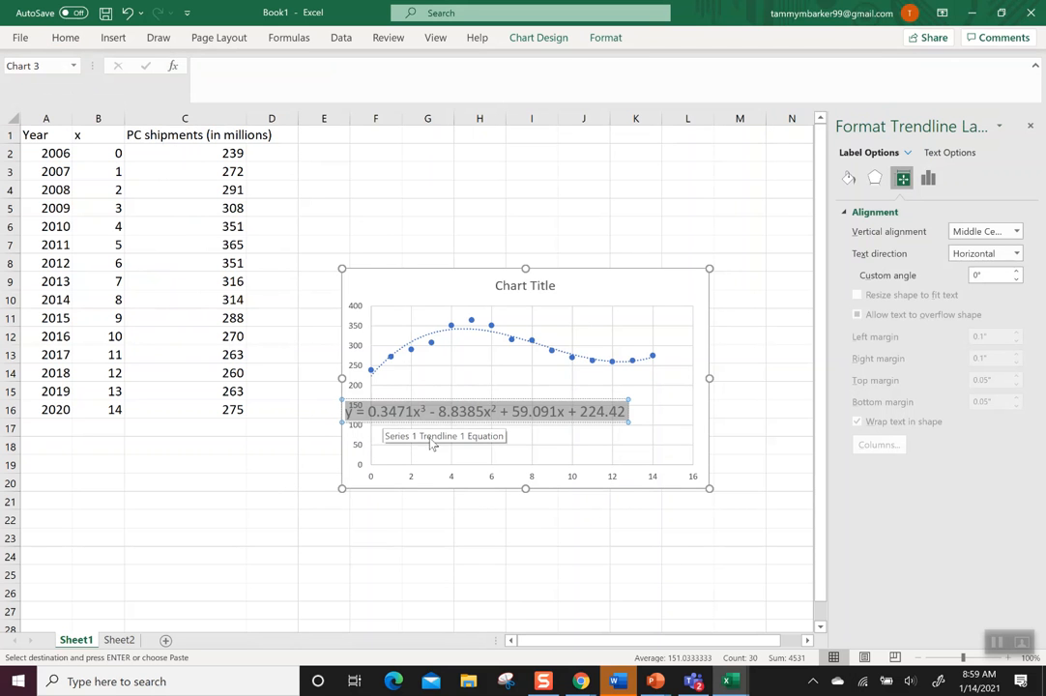
{"action": "mouse_move", "coordinate": [581, 681]}
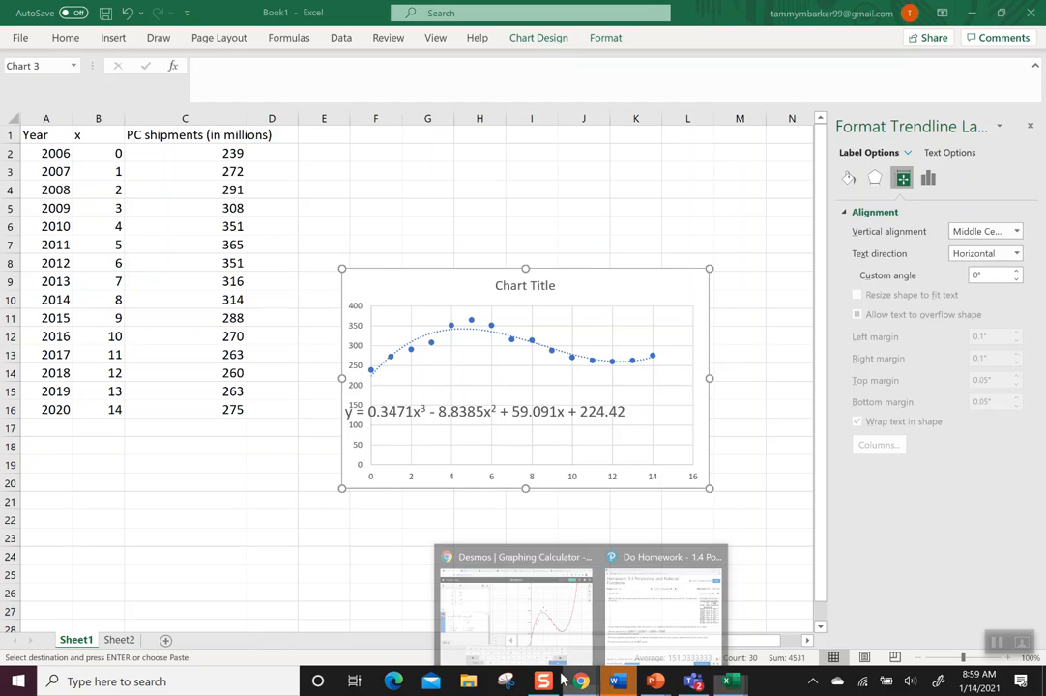
{"action": "left_click", "coordinate": [514, 609]}
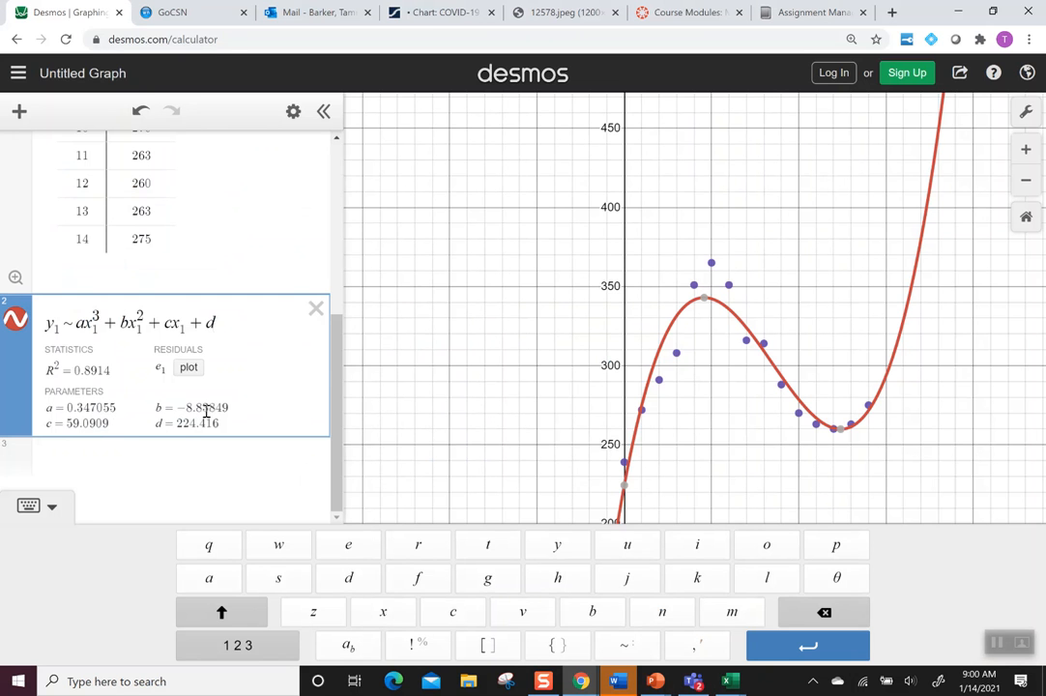
{"action": "mouse_move", "coordinate": [731, 681]}
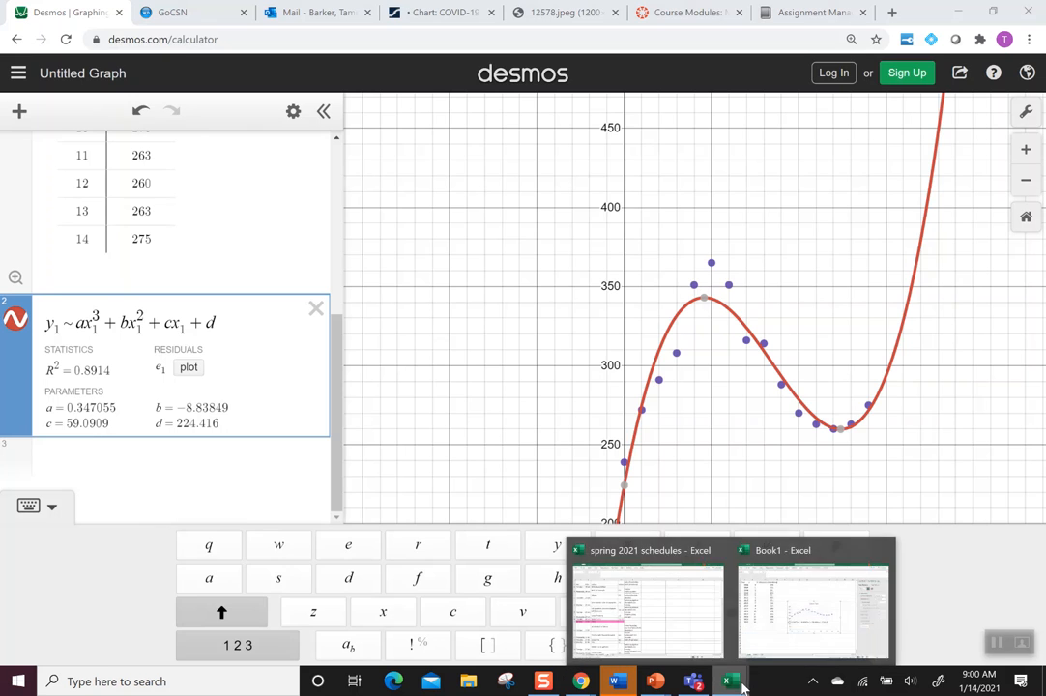
{"action": "left_click", "coordinate": [812, 610]}
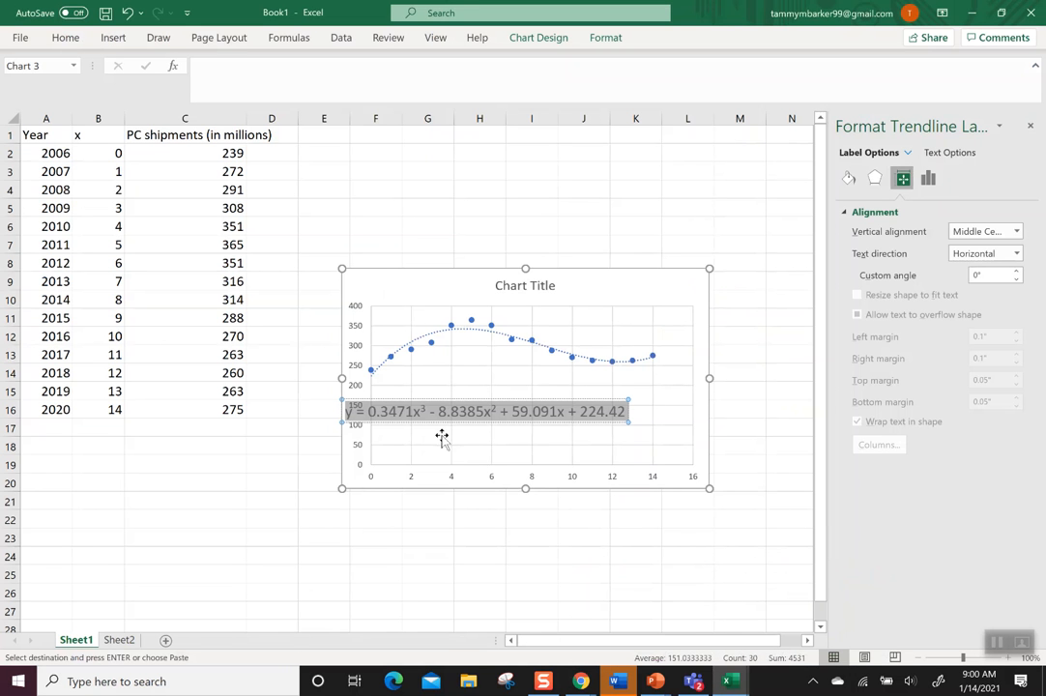
{"action": "mouse_move", "coordinate": [479, 417]}
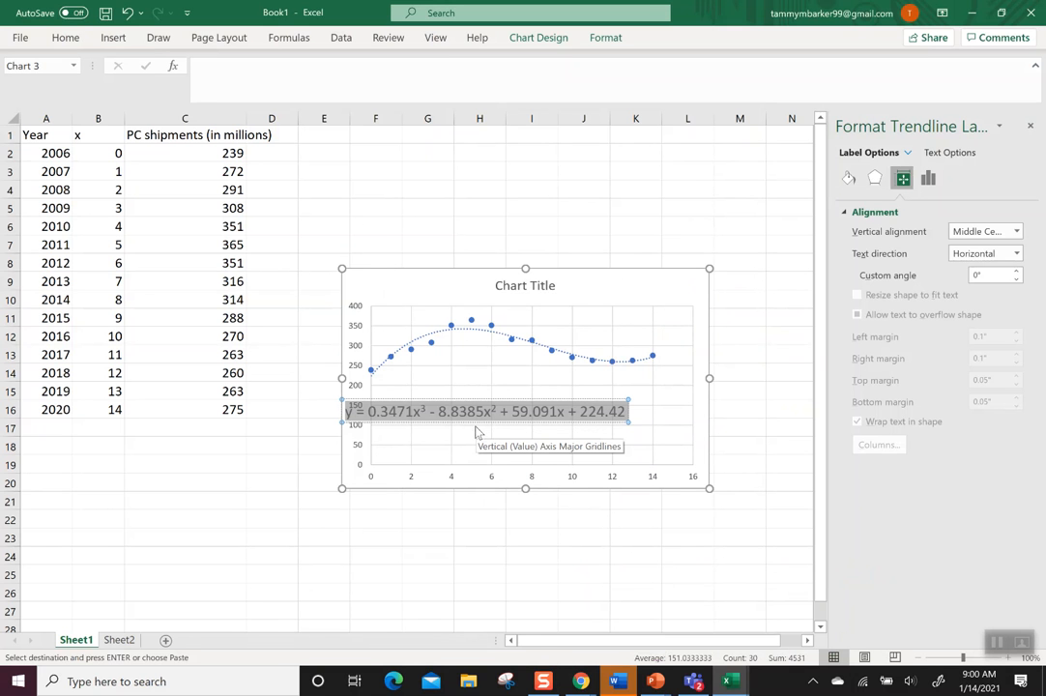
{"action": "left_click", "coordinate": [531, 518]}
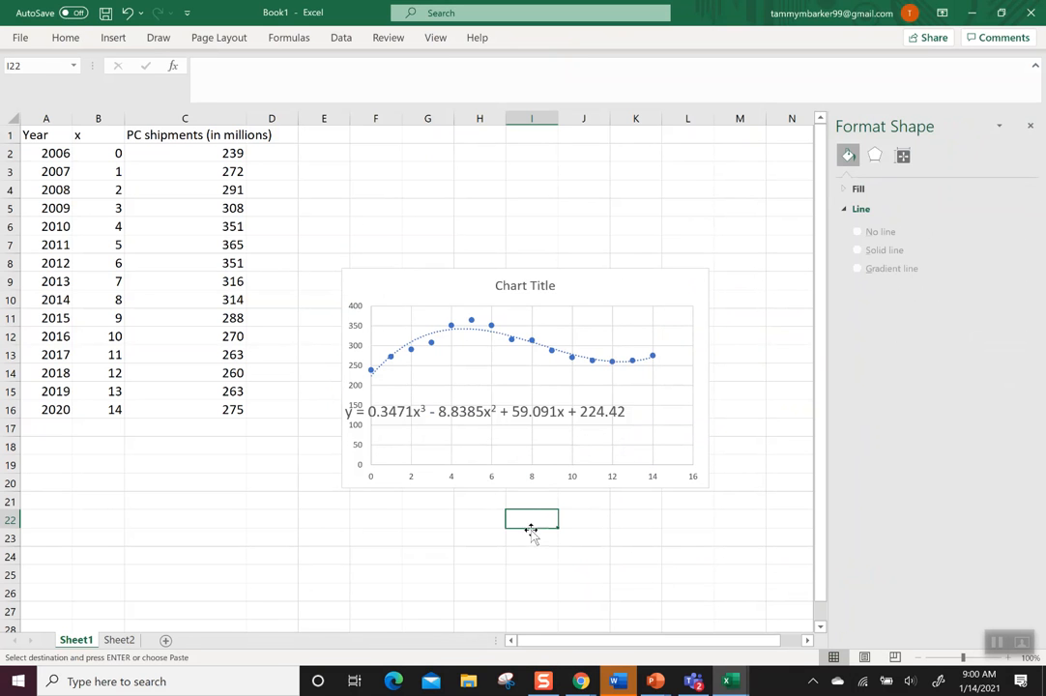
{"action": "mouse_move", "coordinate": [553, 542]}
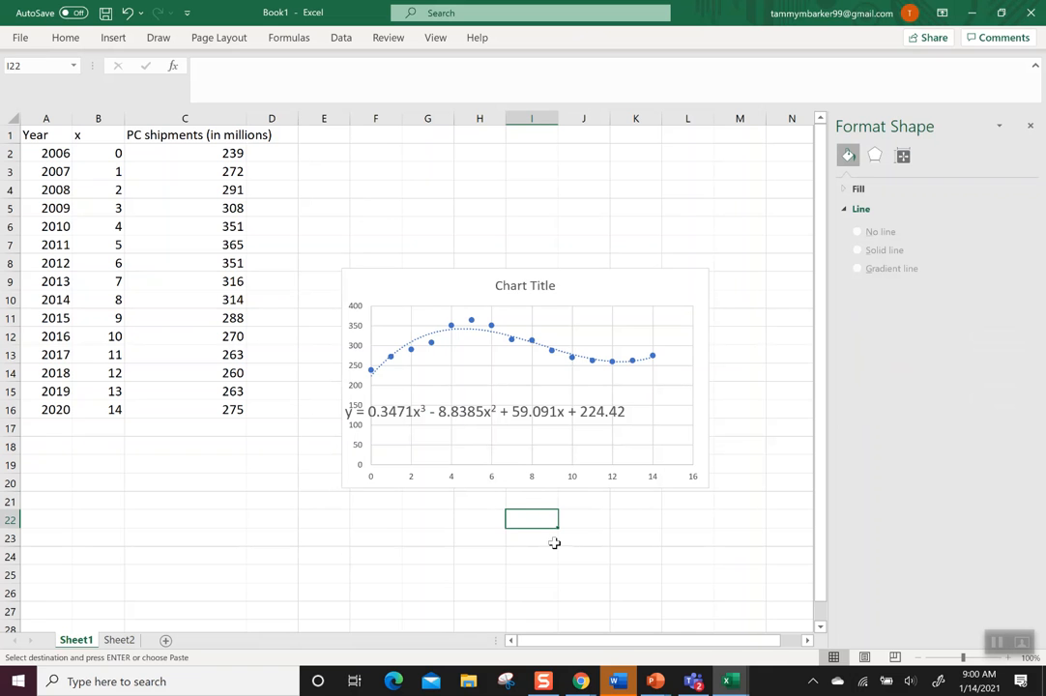